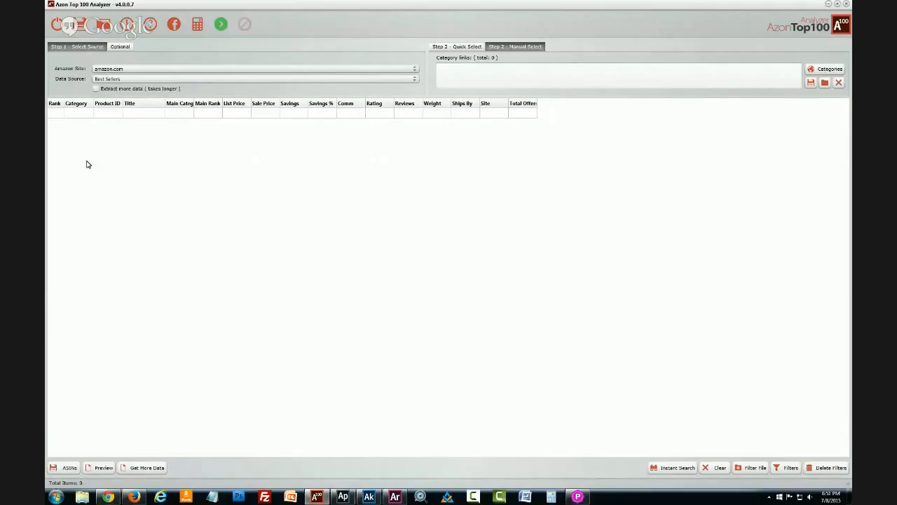
{"action": "mouse_move", "coordinate": [115, 143]}
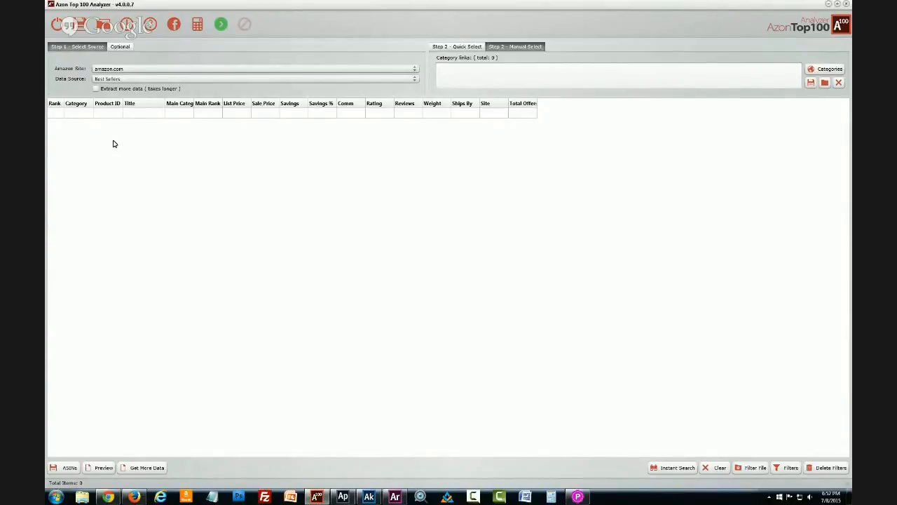
{"action": "mouse_move", "coordinate": [201, 84]}
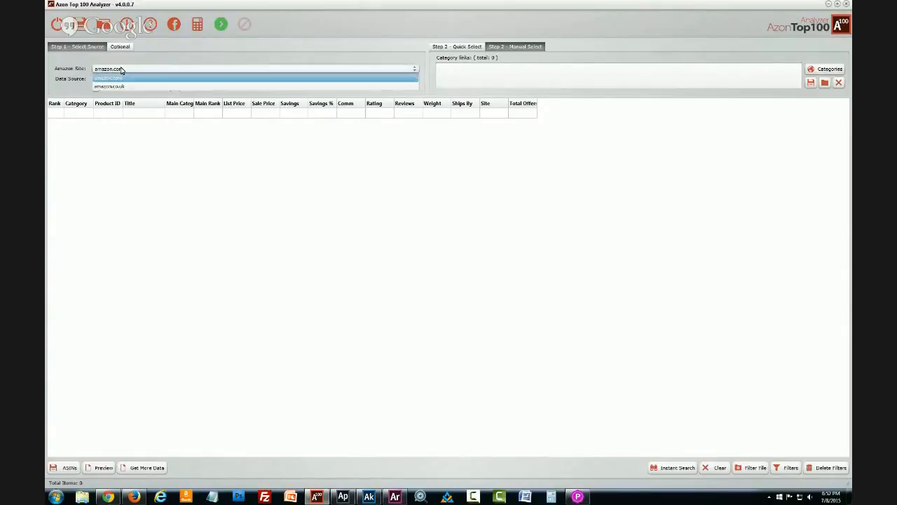
- Review the Amazon marketplace and data source choices, keeping Best Sellers, and bring up the category browser
{"action": "left_click", "coordinate": [110, 79]}
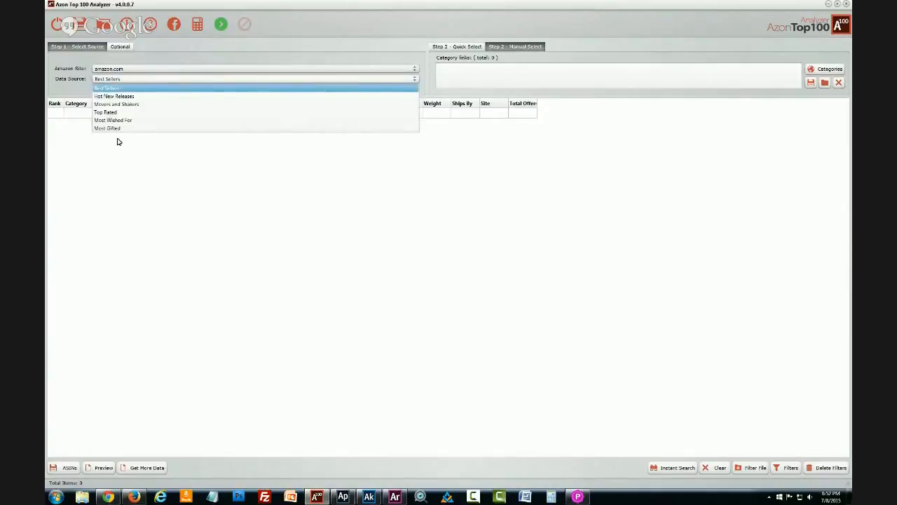
{"action": "mouse_move", "coordinate": [123, 104]}
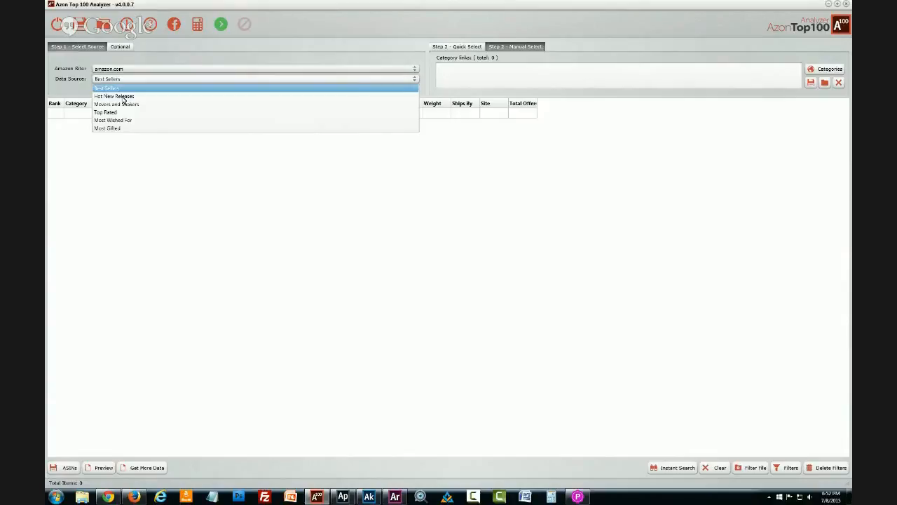
{"action": "mouse_move", "coordinate": [118, 97]}
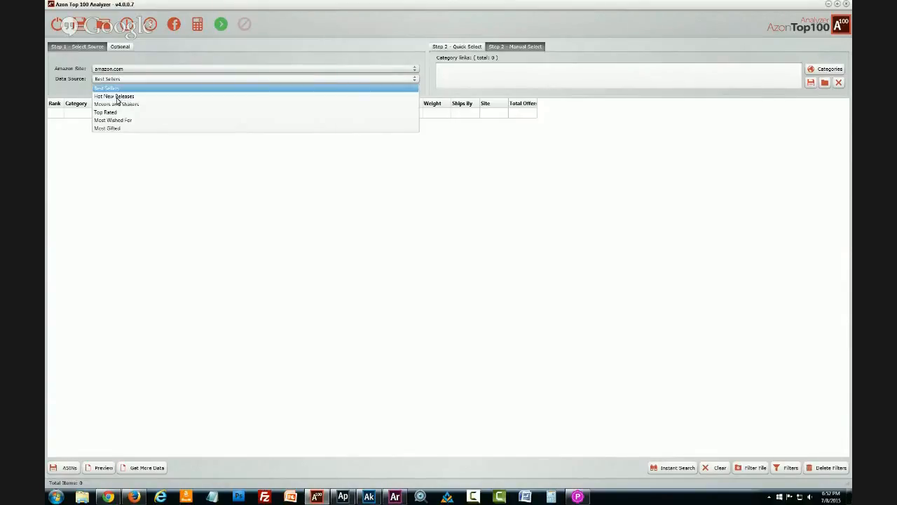
{"action": "mouse_move", "coordinate": [118, 114]}
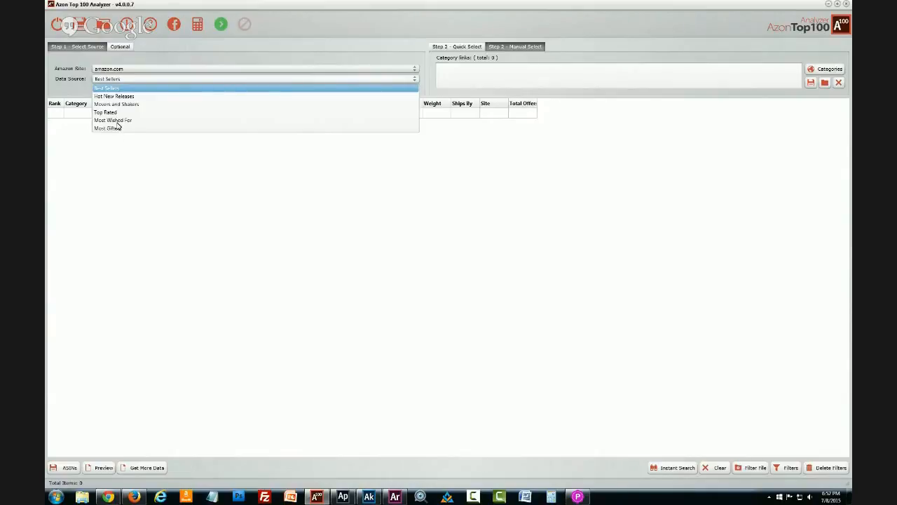
{"action": "mouse_move", "coordinate": [120, 134]}
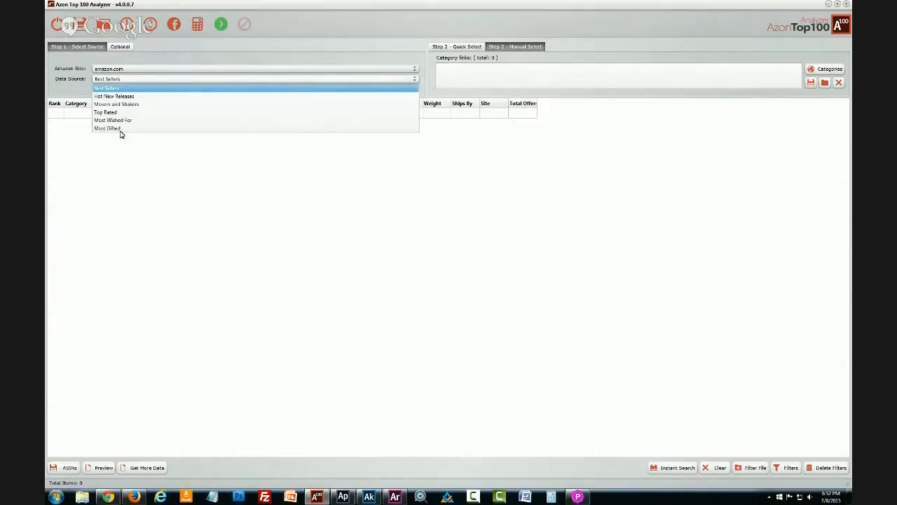
{"action": "mouse_move", "coordinate": [112, 96]}
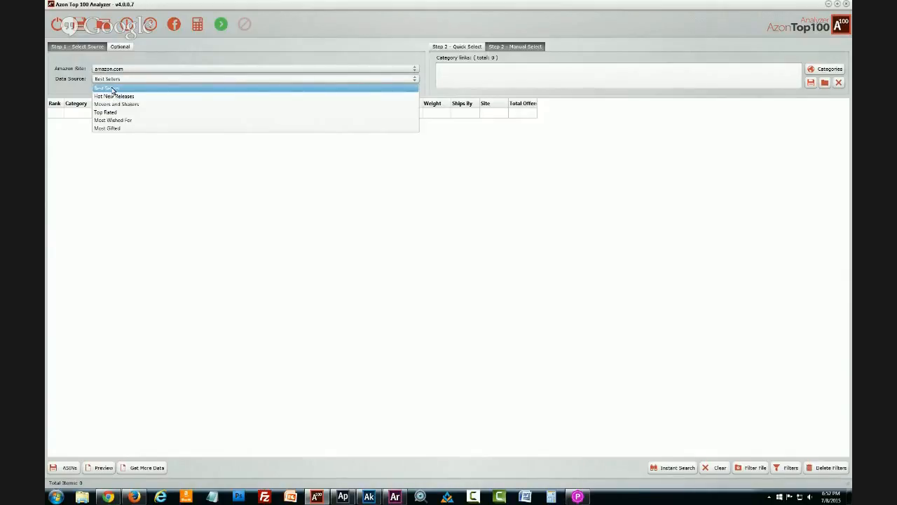
{"action": "left_click", "coordinate": [105, 87]}
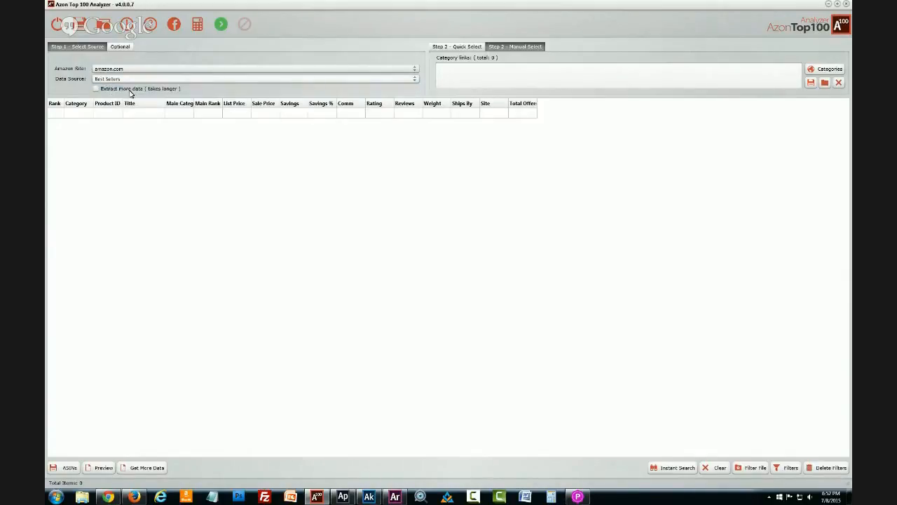
{"action": "mouse_move", "coordinate": [118, 93]}
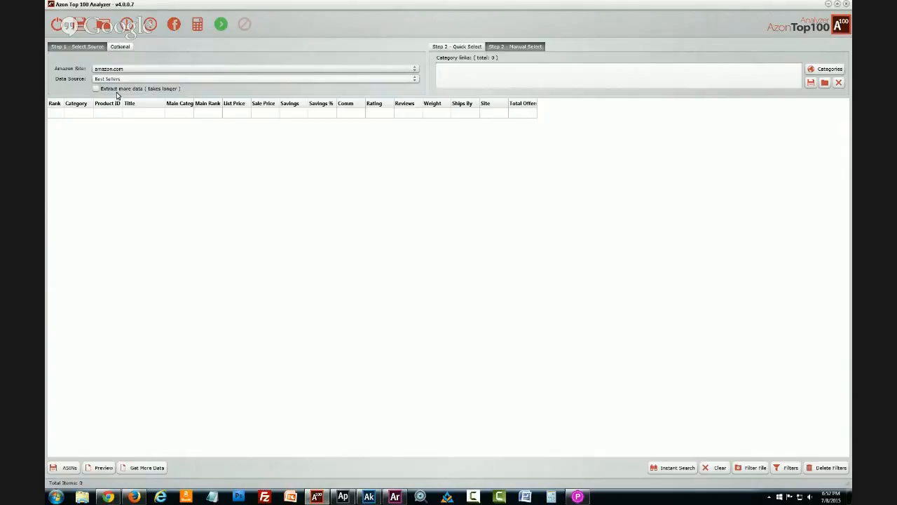
{"action": "mouse_move", "coordinate": [126, 93]}
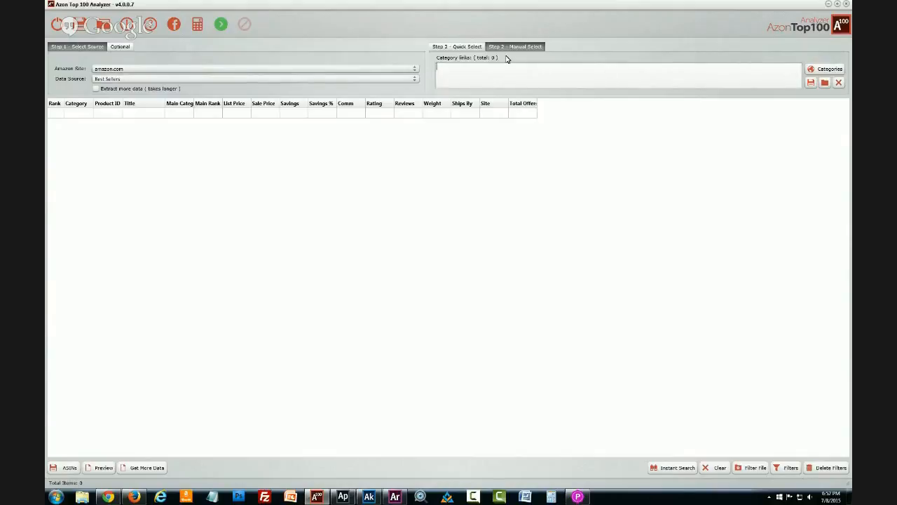
{"action": "mouse_move", "coordinate": [129, 93]}
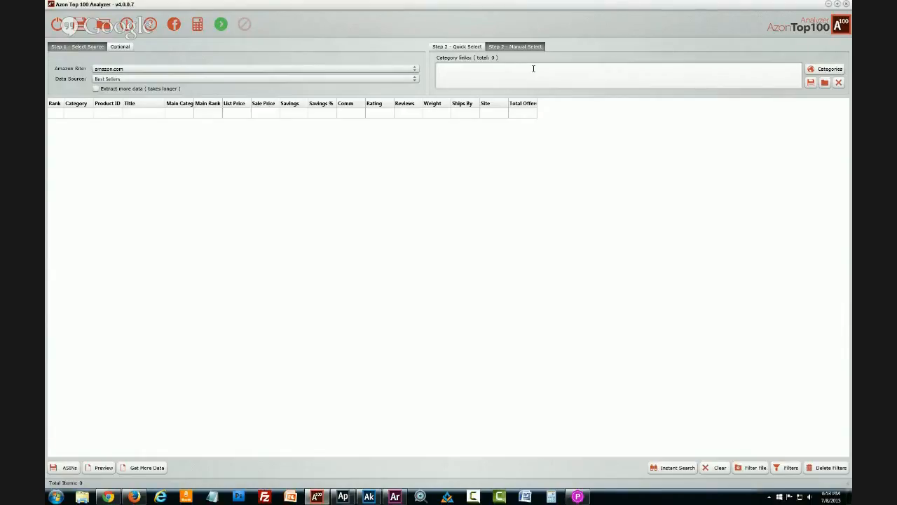
{"action": "mouse_move", "coordinate": [541, 70]}
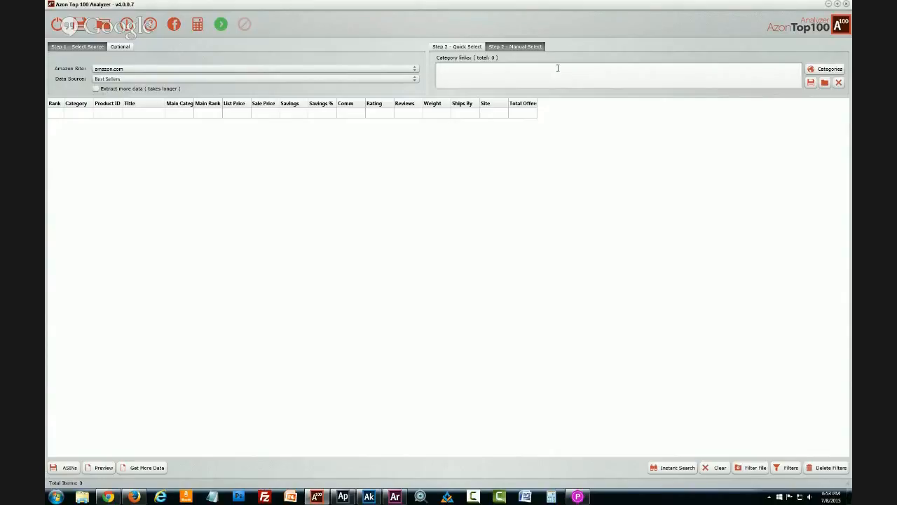
{"action": "mouse_move", "coordinate": [760, 75]}
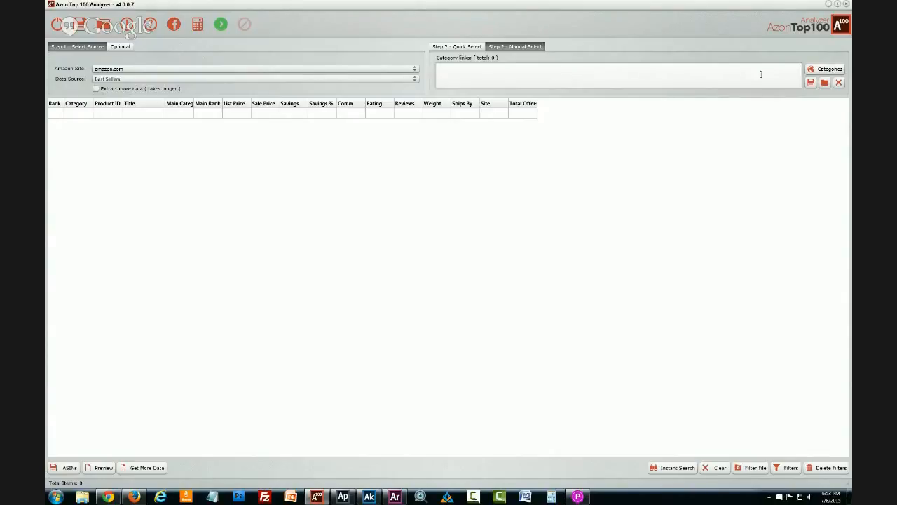
{"action": "mouse_move", "coordinate": [796, 53]}
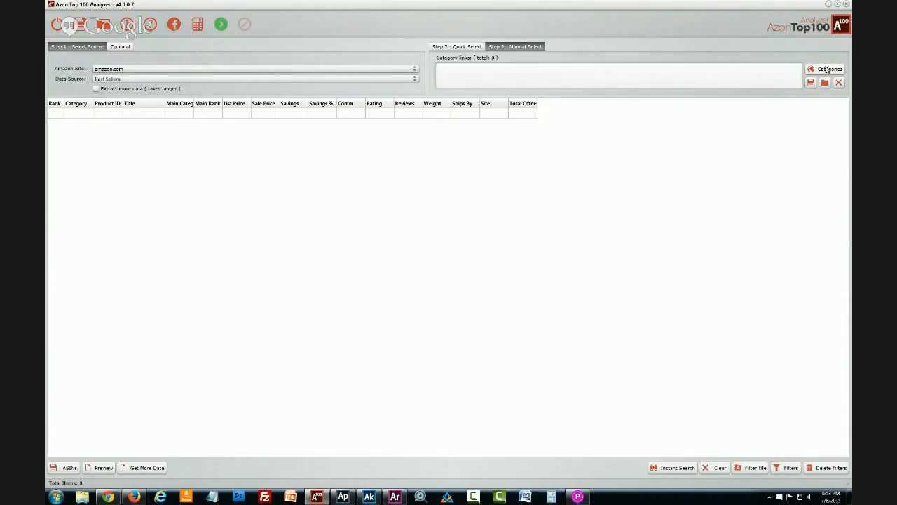
{"action": "left_click", "coordinate": [825, 69]}
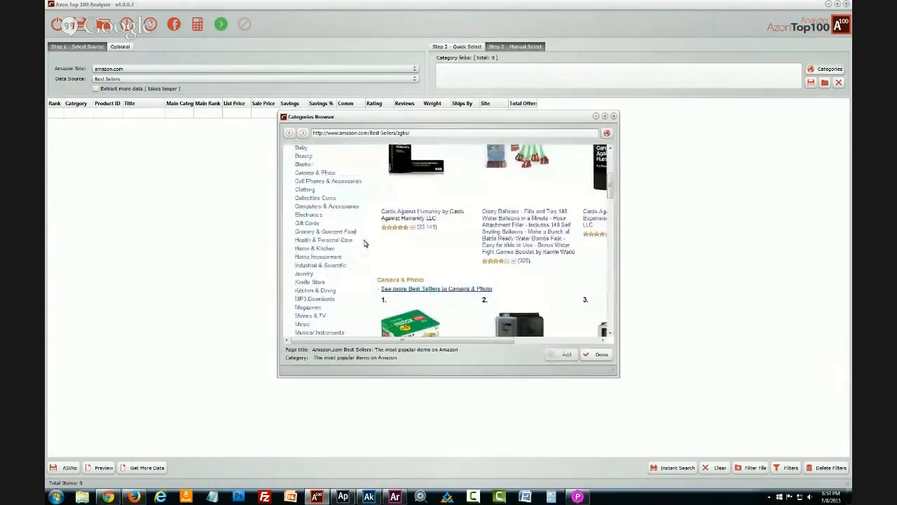
{"action": "scroll", "scroll_direction": "down", "scroll_amount": 3}
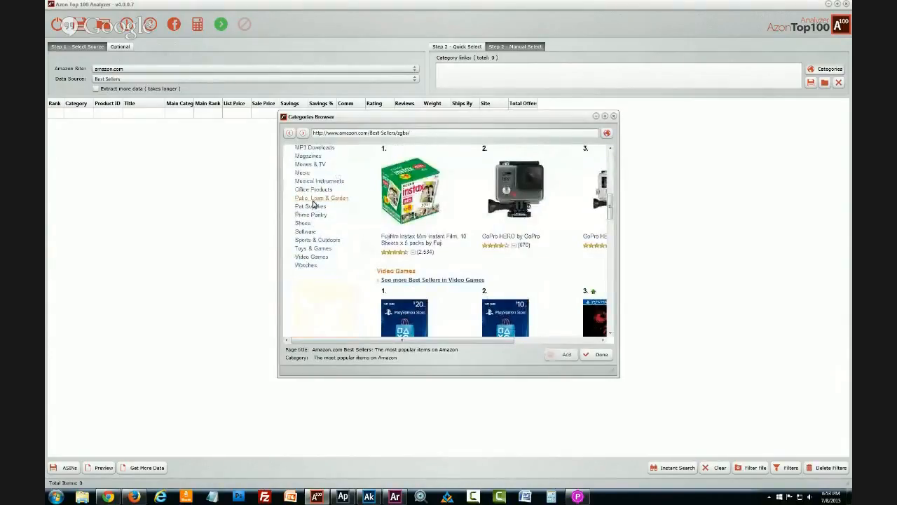
- Drill down Patio, Lawn & Garden > Grills & Outdoor Cooking > tools > Combination Grill Brushes & Scrapers best sellers
{"action": "left_click", "coordinate": [321, 198]}
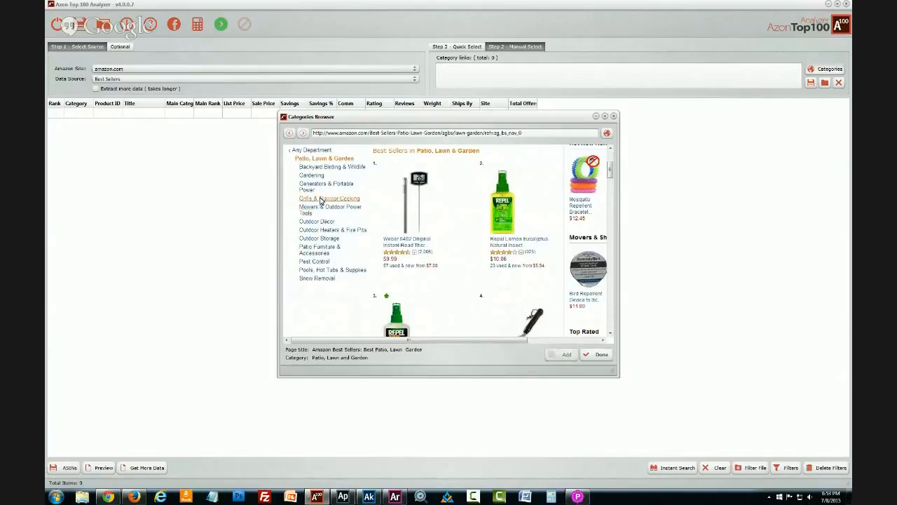
{"action": "left_click", "coordinate": [318, 199]}
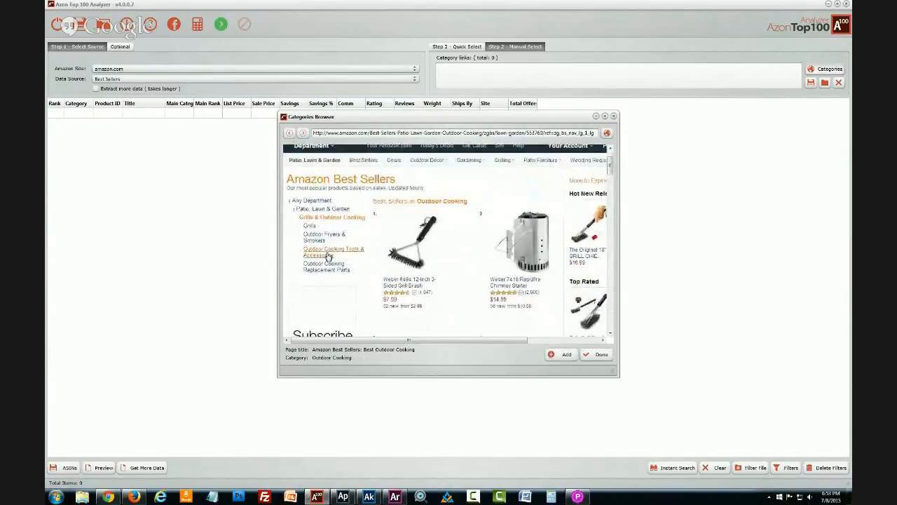
{"action": "left_click", "coordinate": [333, 252]}
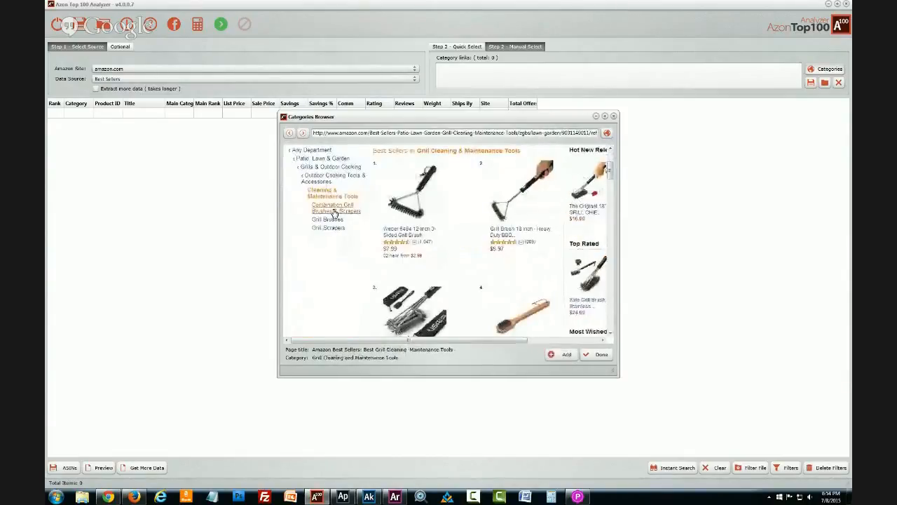
{"action": "left_click", "coordinate": [332, 207]}
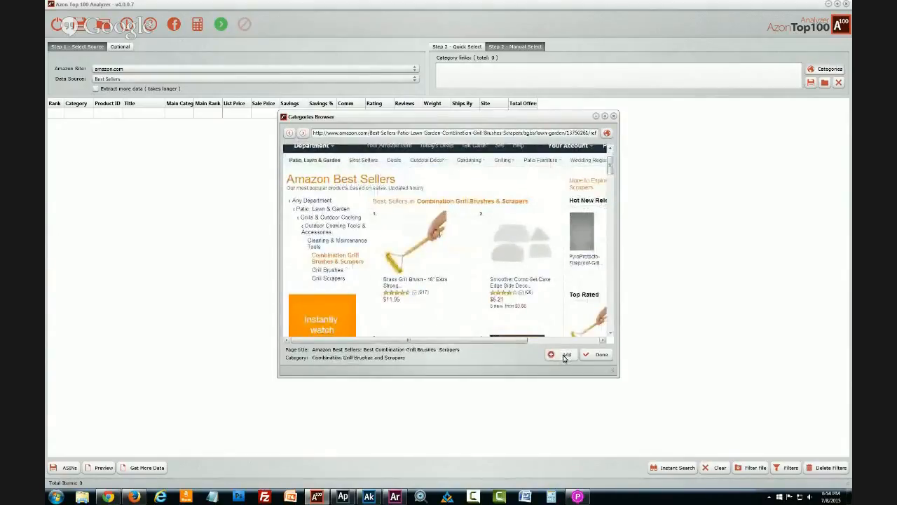
- Add the Combination Grill Brushes & Scrapers, Grill Brushes and Grill Scrapers categories to the analysis list
{"action": "left_click", "coordinate": [564, 353]}
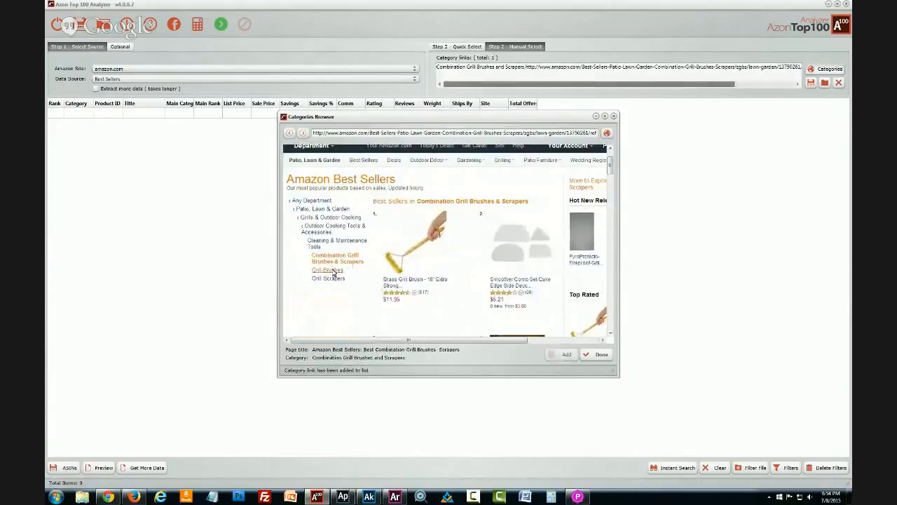
{"action": "left_click", "coordinate": [326, 269]}
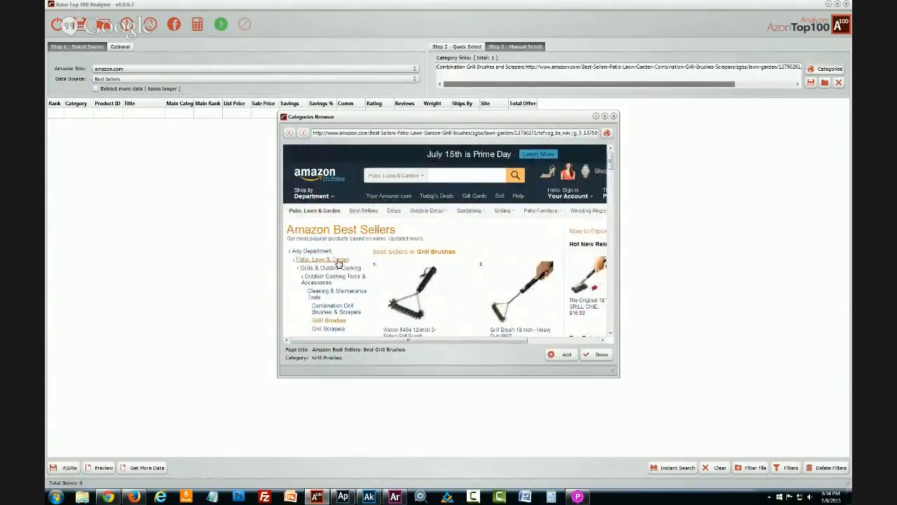
{"action": "left_click", "coordinate": [570, 353]}
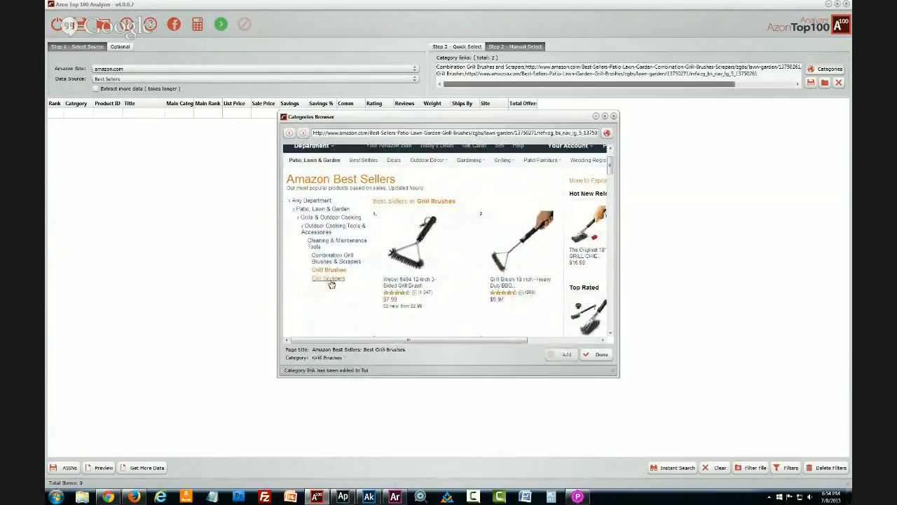
{"action": "left_click", "coordinate": [328, 277]}
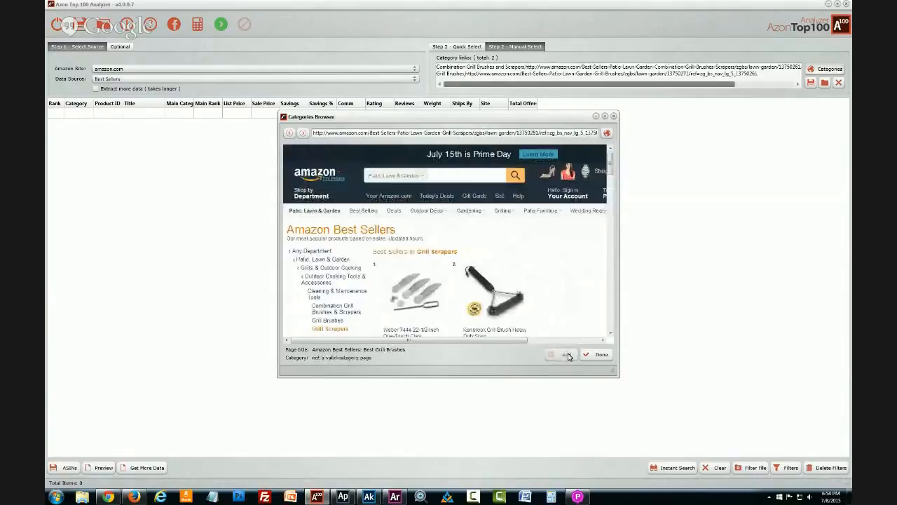
{"action": "left_click", "coordinate": [562, 353]}
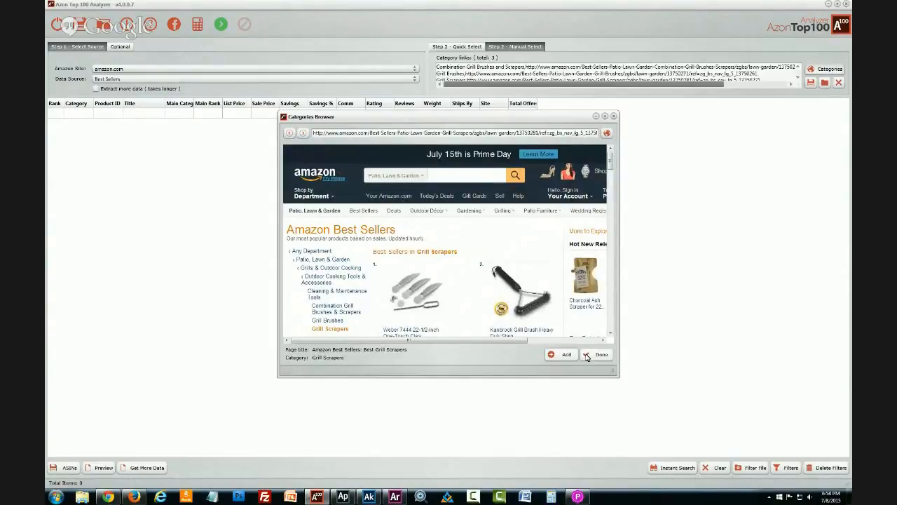
{"action": "left_click", "coordinate": [597, 353]}
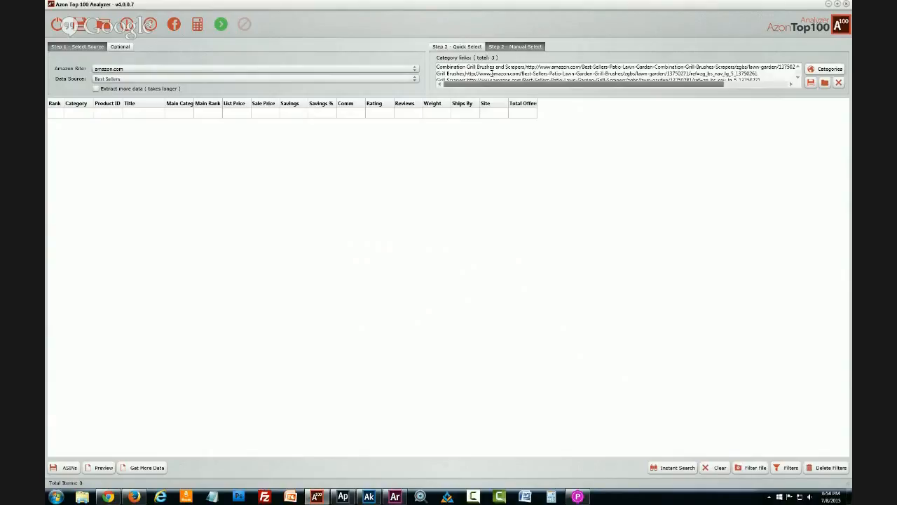
- Start the Top 100 search to fill the table with grill brush and scraper best sellers
{"action": "left_click", "coordinate": [222, 26]}
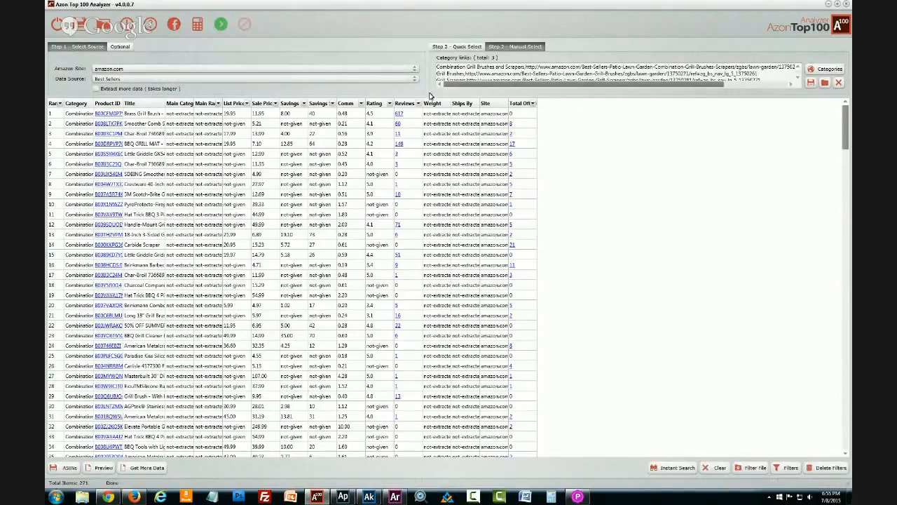
{"action": "left_click", "coordinate": [457, 45]}
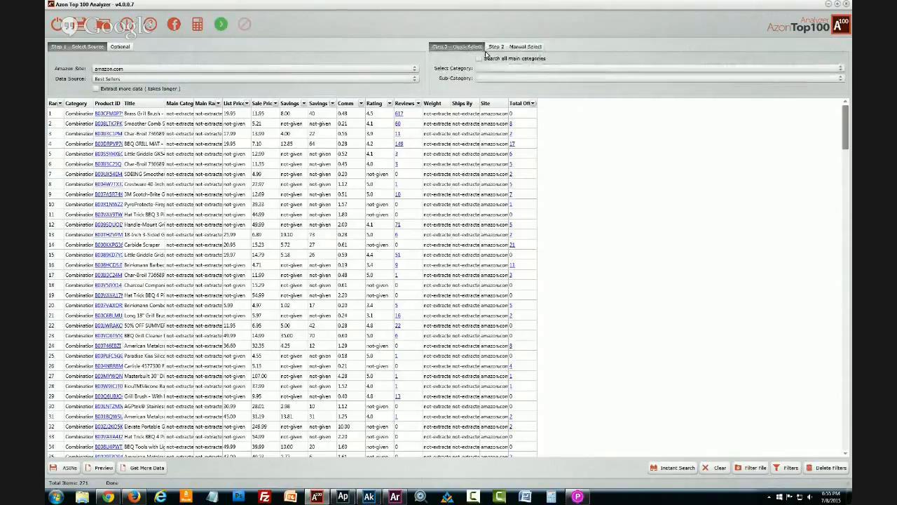
{"action": "mouse_move", "coordinate": [489, 69]}
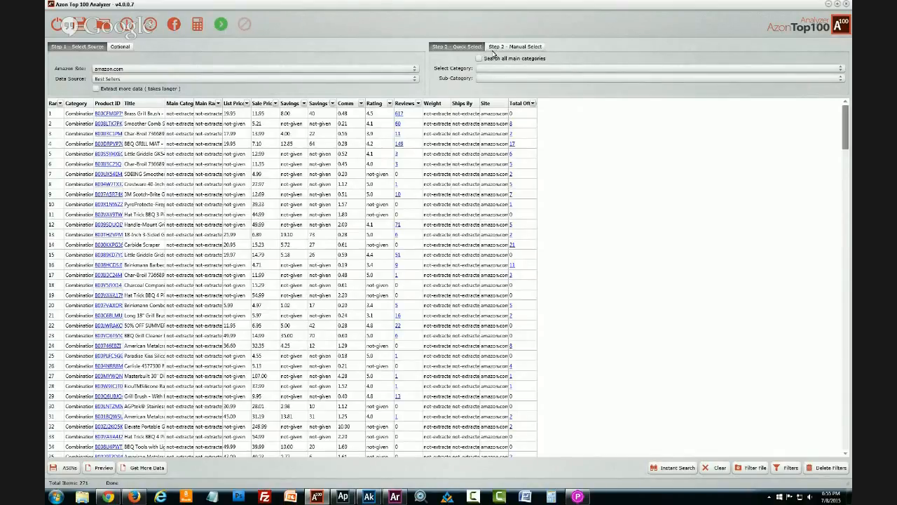
{"action": "mouse_move", "coordinate": [482, 63]}
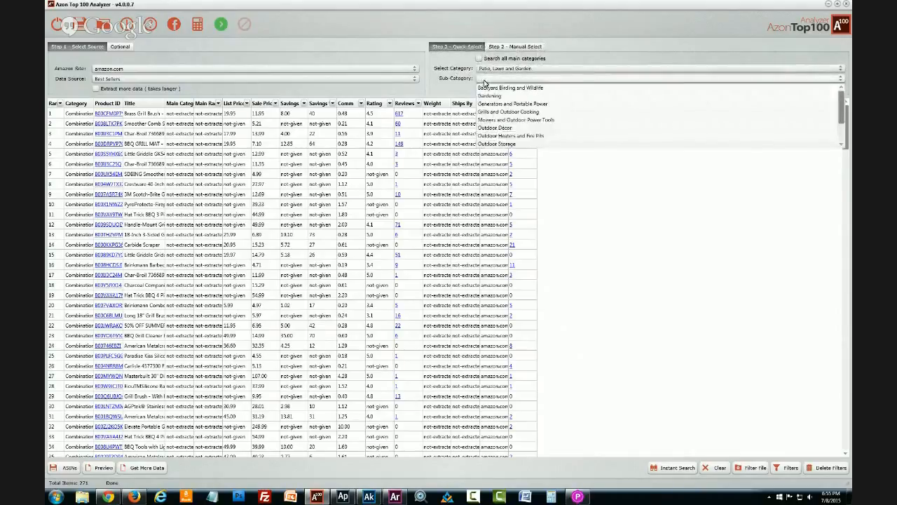
{"action": "left_click", "coordinate": [513, 45]}
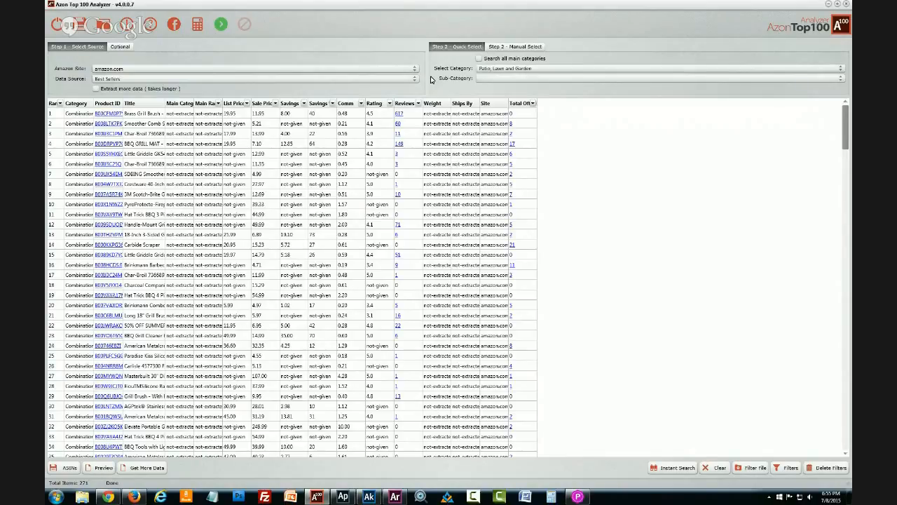
{"action": "mouse_move", "coordinate": [498, 43]}
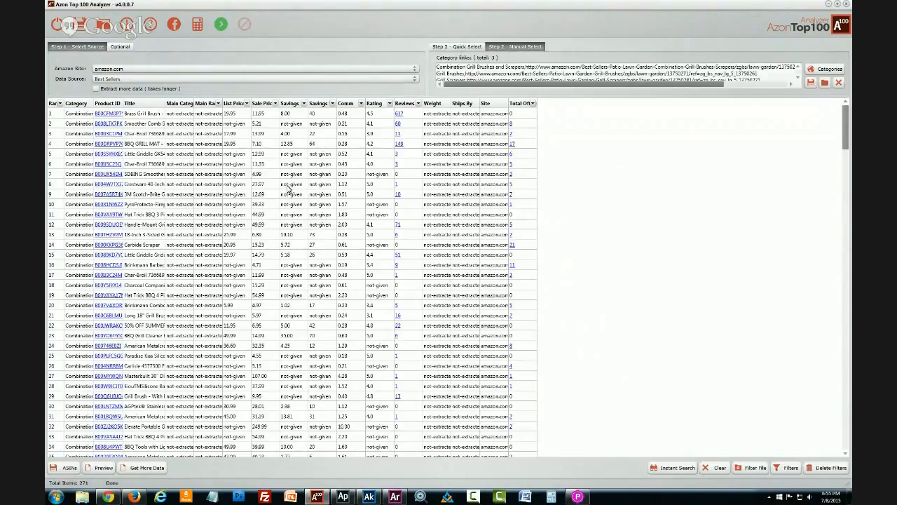
{"action": "mouse_move", "coordinate": [446, 186]}
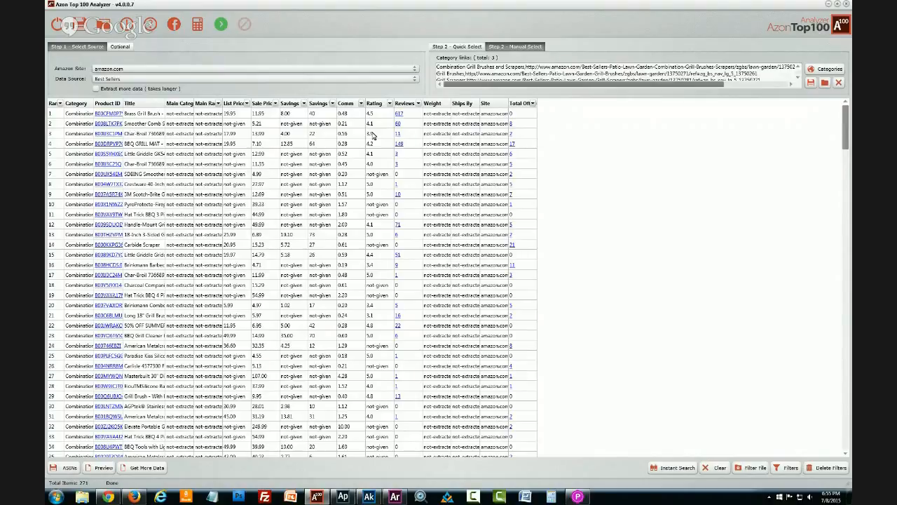
{"action": "mouse_move", "coordinate": [535, 143]}
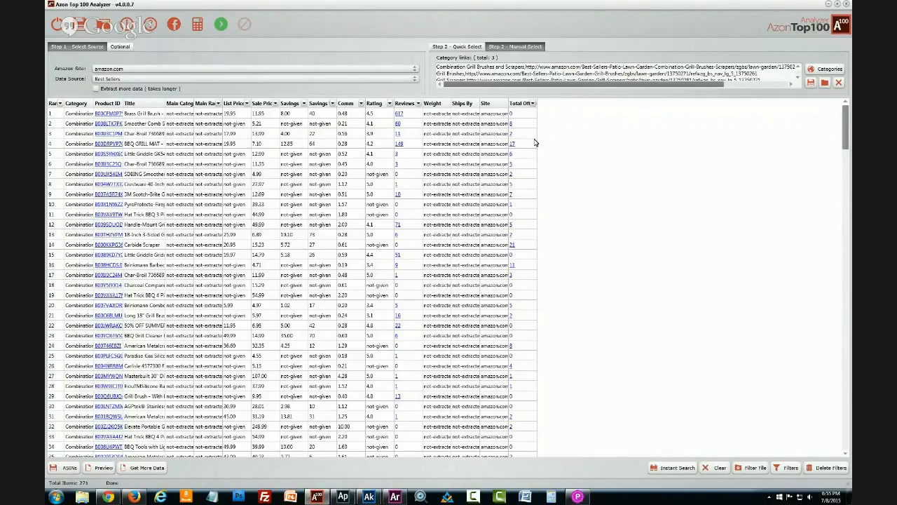
{"action": "mouse_move", "coordinate": [494, 162]}
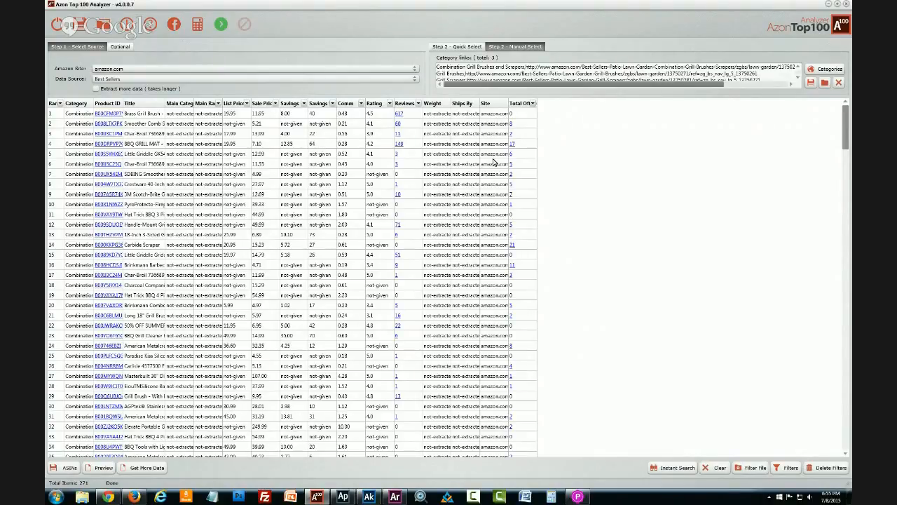
{"action": "mouse_move", "coordinate": [391, 225]}
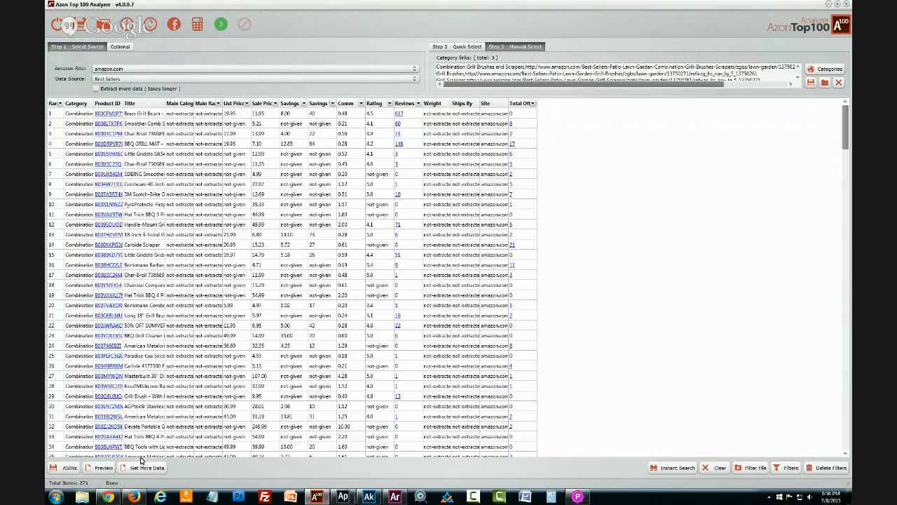
- Run Get More Data to fetch main rank, weight and shipper details for every listed product
{"action": "left_click", "coordinate": [147, 468]}
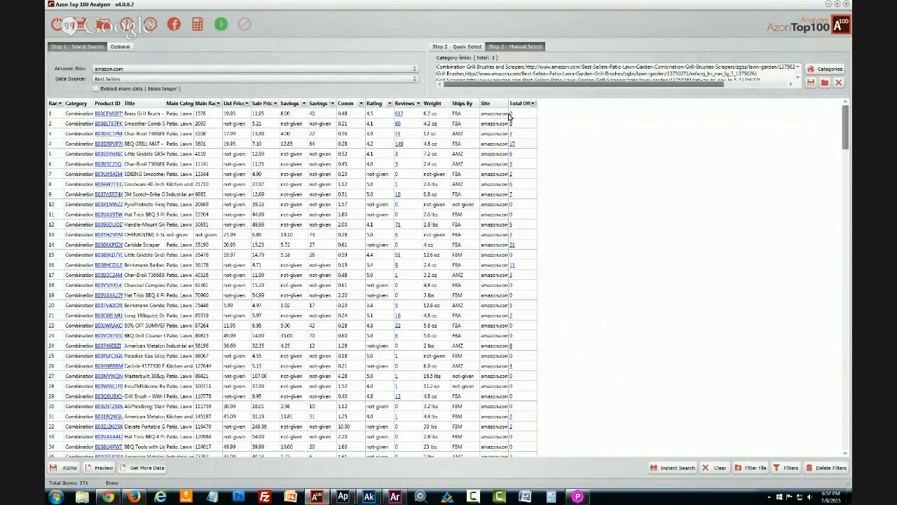
{"action": "mouse_move", "coordinate": [518, 151]}
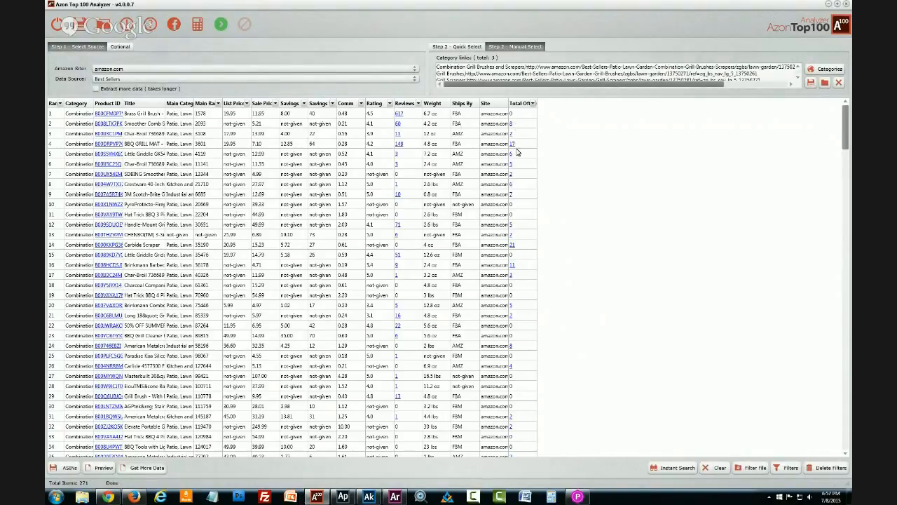
{"action": "mouse_move", "coordinate": [514, 149]}
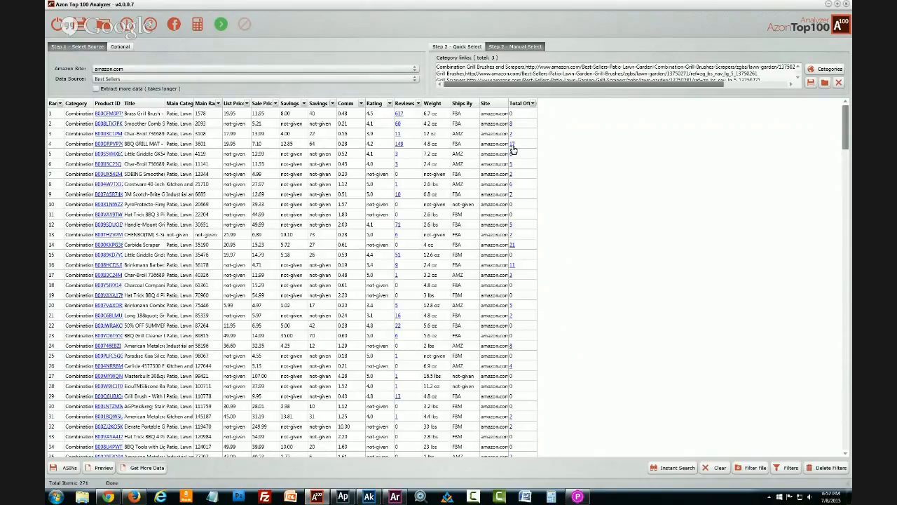
{"action": "mouse_move", "coordinate": [412, 153]}
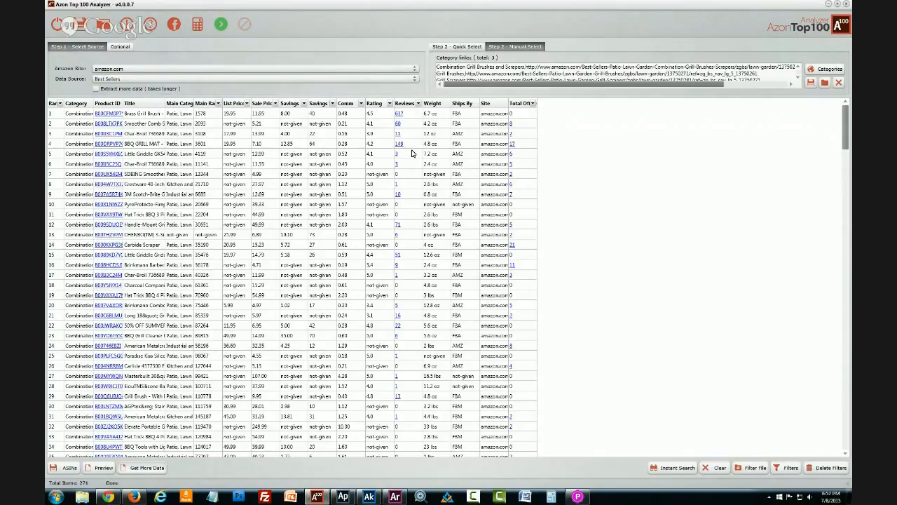
{"action": "mouse_move", "coordinate": [400, 115]}
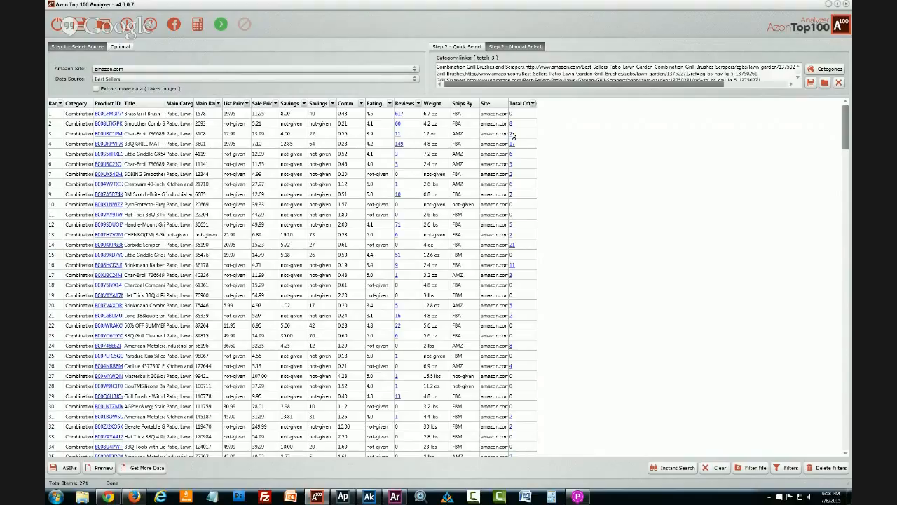
{"action": "mouse_move", "coordinate": [511, 279]}
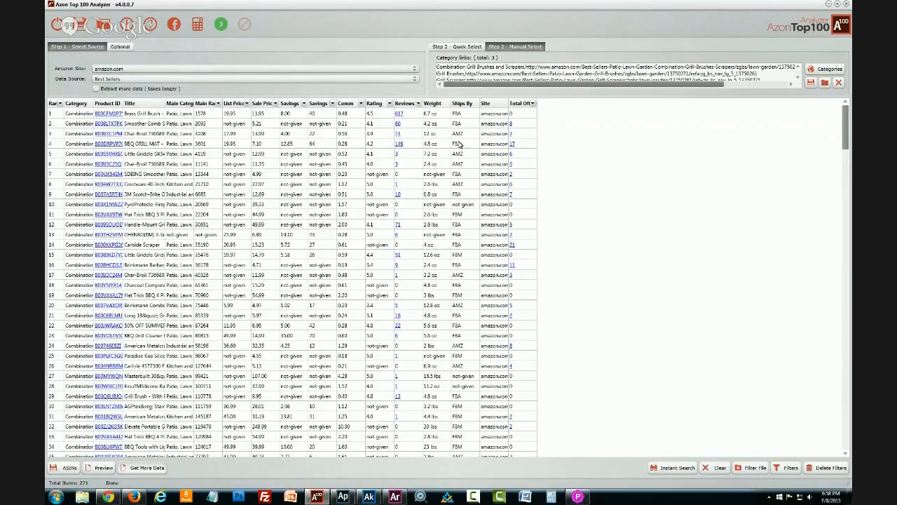
{"action": "mouse_move", "coordinate": [585, 174]}
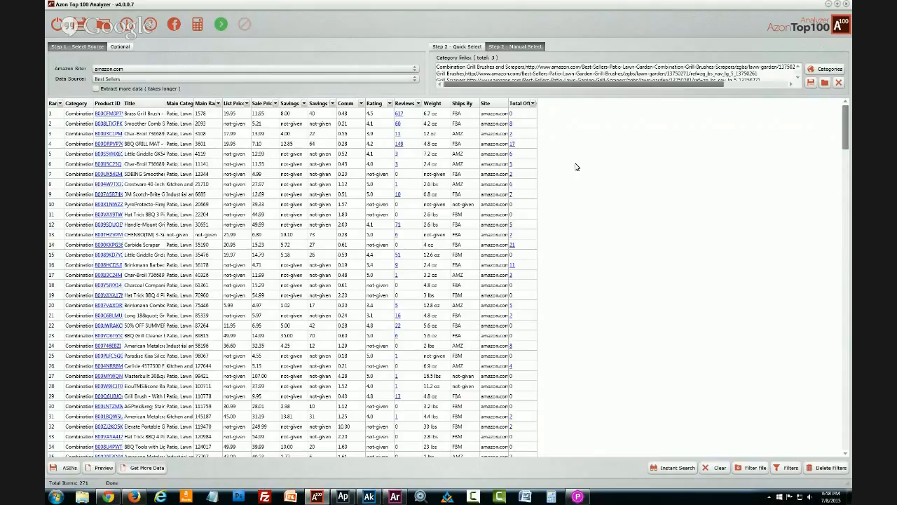
{"action": "mouse_move", "coordinate": [566, 150]}
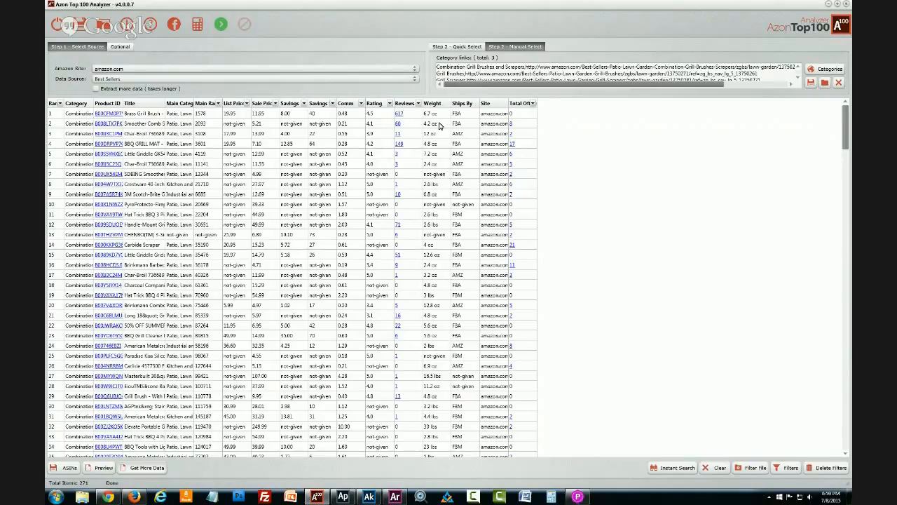
{"action": "mouse_move", "coordinate": [586, 331]}
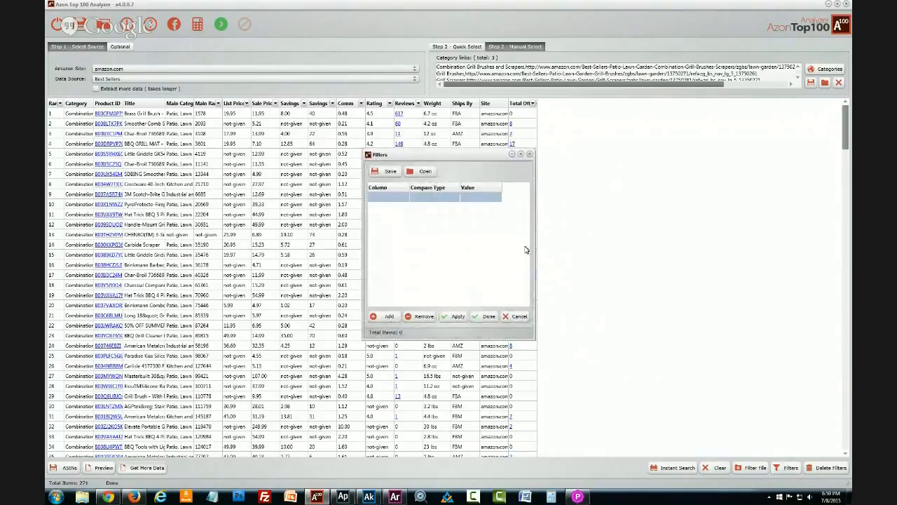
- Set the first filter condition to Main Rank less than 200
{"action": "left_click", "coordinate": [385, 196]}
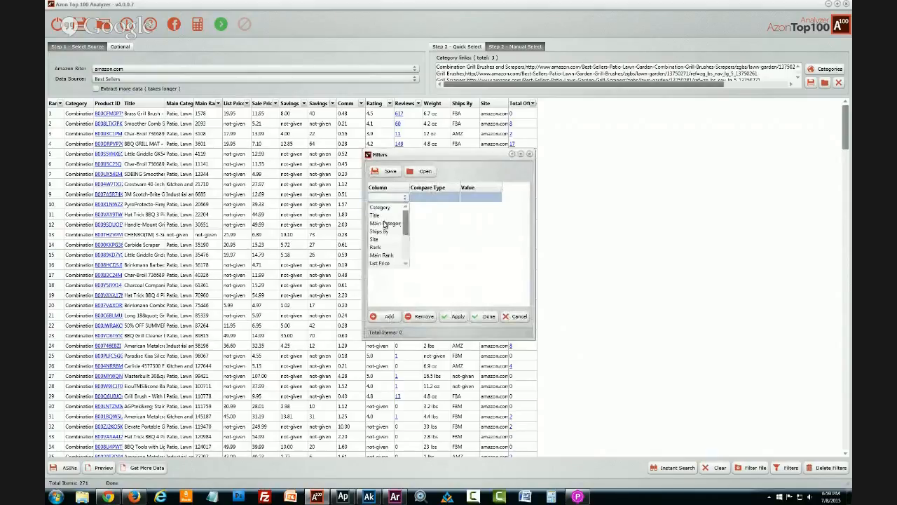
{"action": "left_click", "coordinate": [382, 255]}
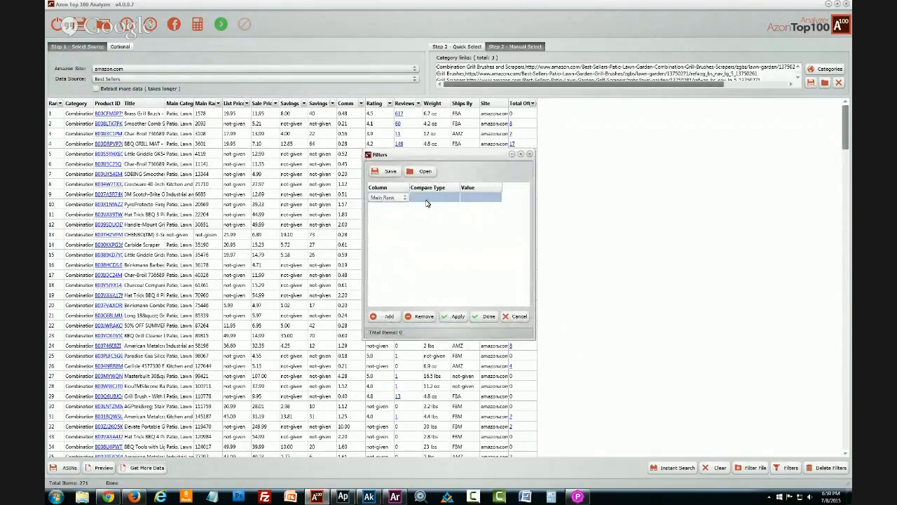
{"action": "left_click", "coordinate": [456, 196]}
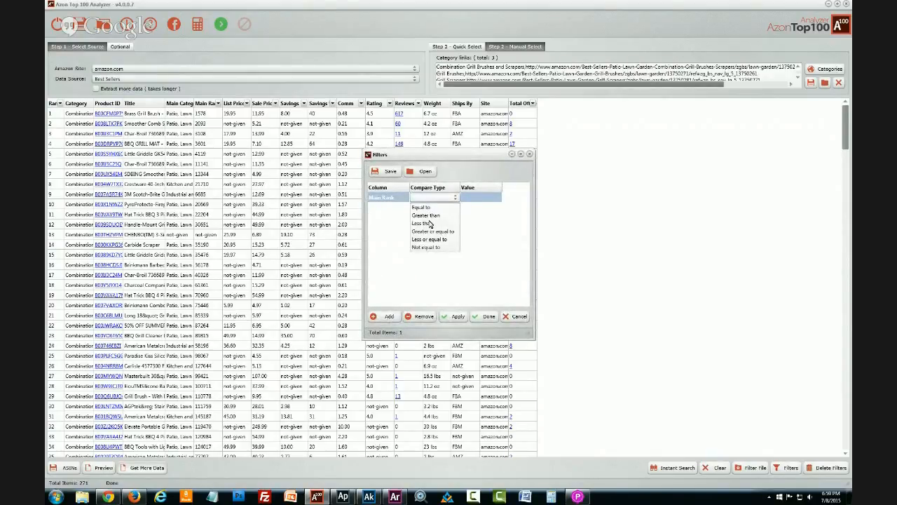
{"action": "left_click", "coordinate": [420, 223]}
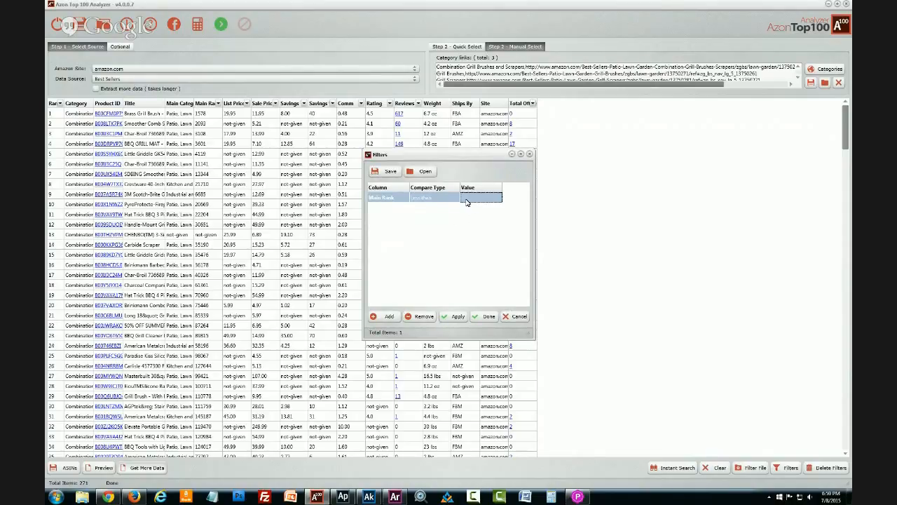
{"action": "type", "text": "2000"}
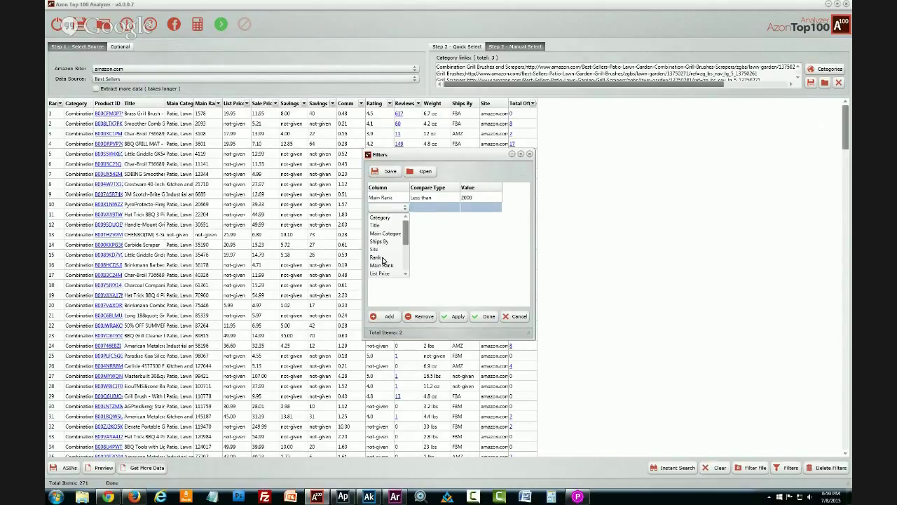
- Add a second main rank condition with the value 500
{"action": "left_click", "coordinate": [383, 265]}
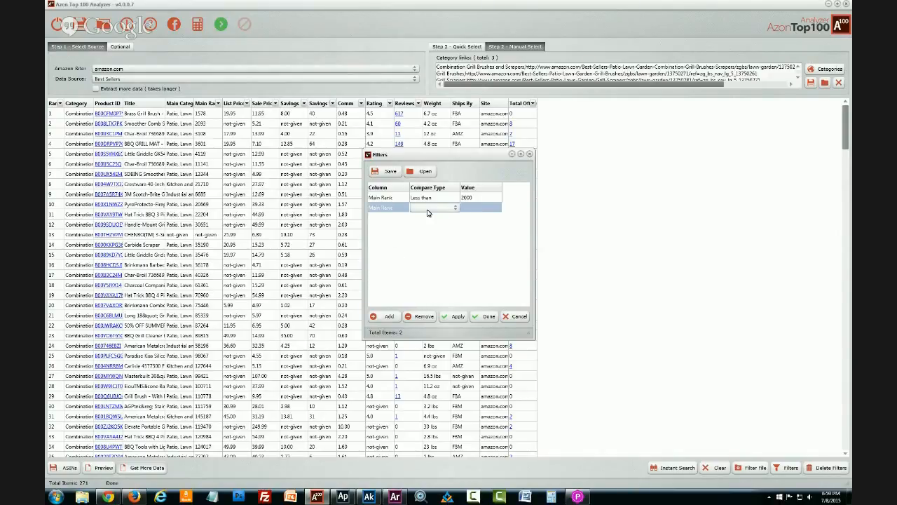
{"action": "left_click", "coordinate": [456, 208]}
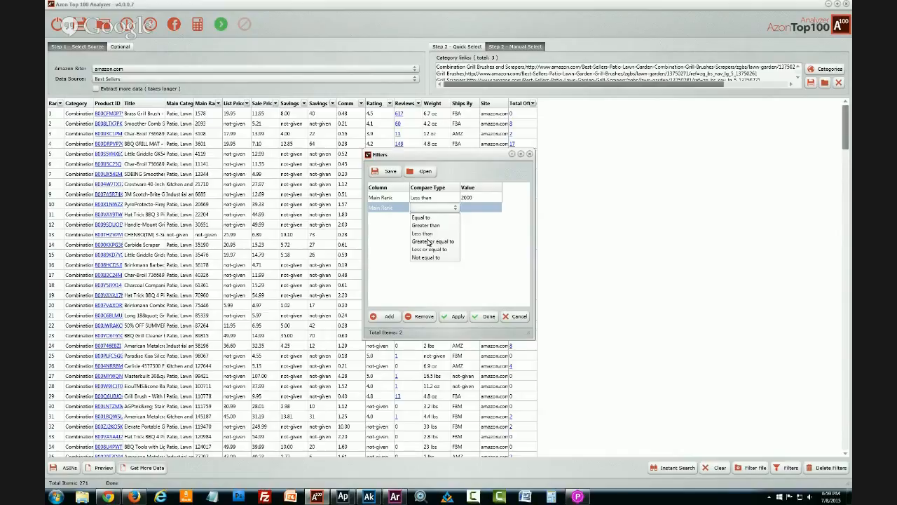
{"action": "left_click", "coordinate": [426, 224]}
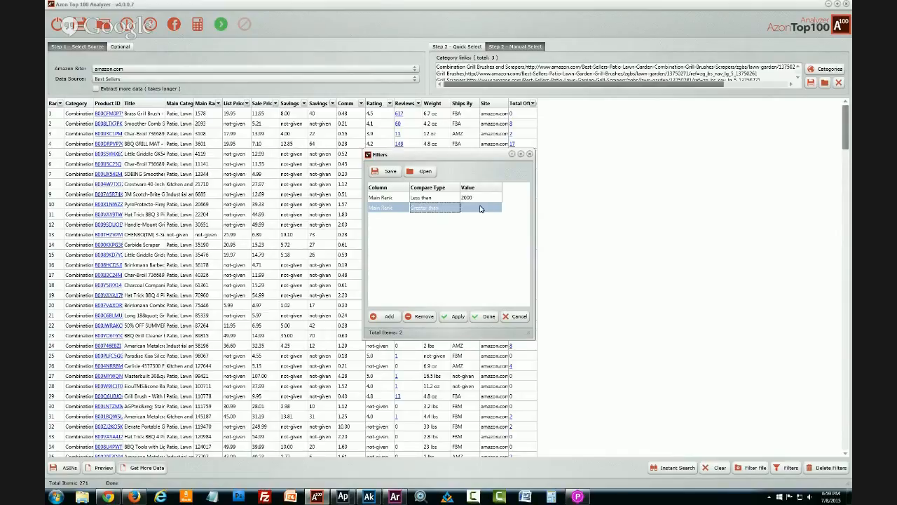
{"action": "type", "text": "500"}
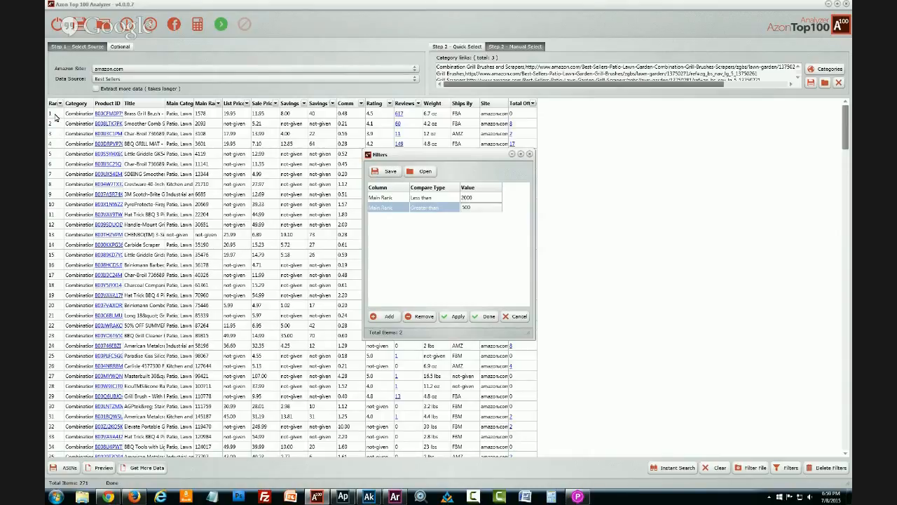
{"action": "mouse_move", "coordinate": [62, 150]}
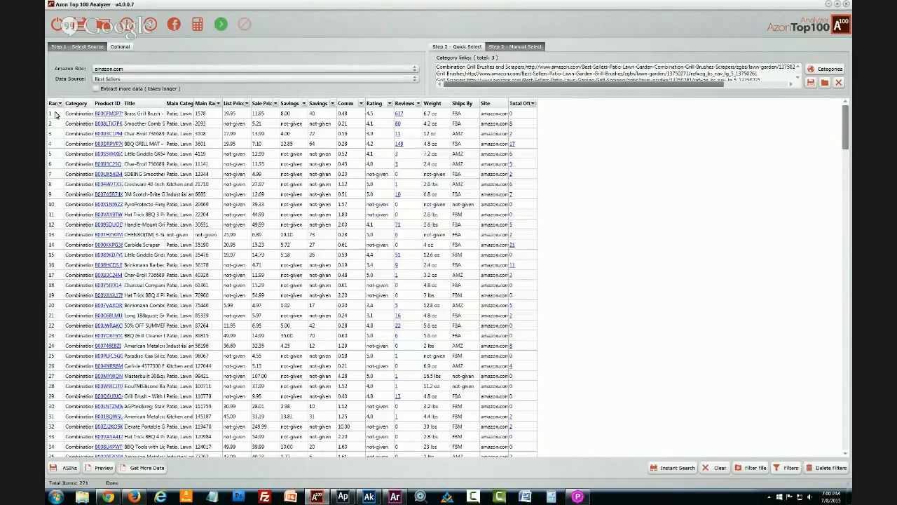
- Scroll through the merged results to review the combined grill category rows and extracted data
{"action": "scroll", "scroll_direction": "down", "scroll_amount": 3}
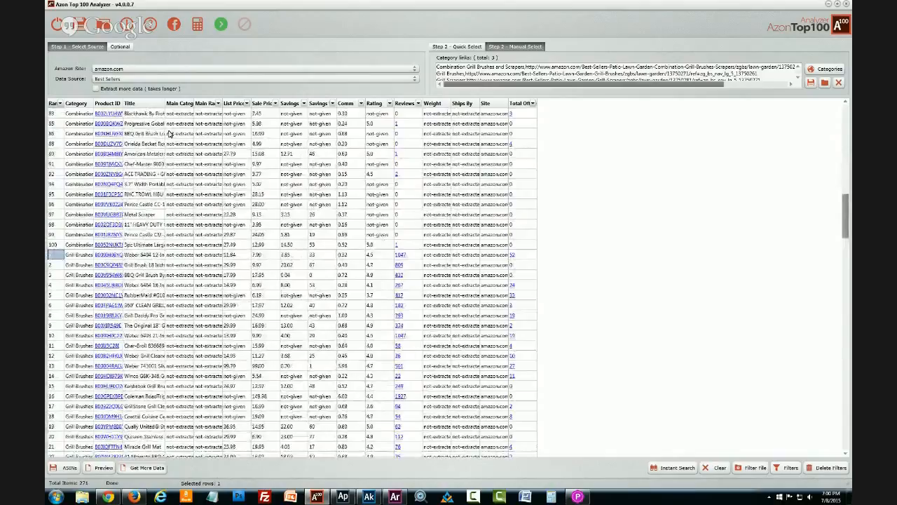
{"action": "scroll", "scroll_direction": "down", "scroll_amount": 3}
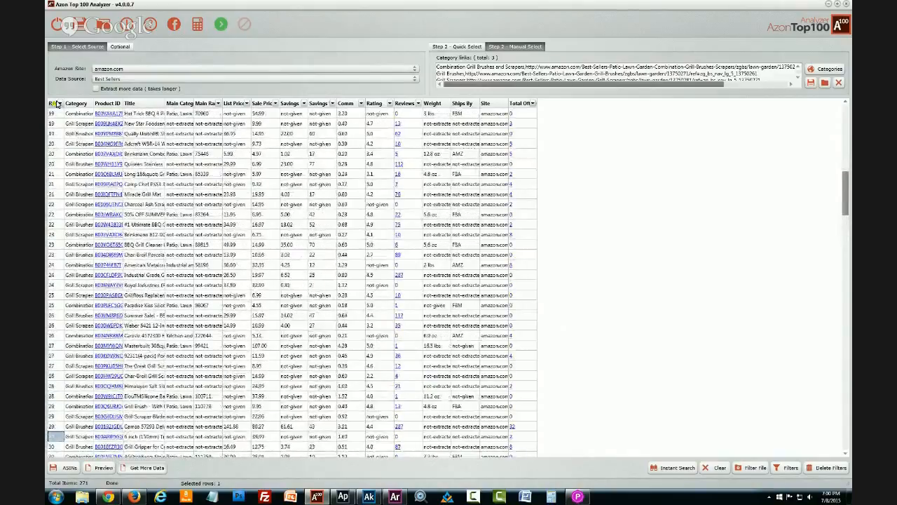
{"action": "scroll", "scroll_direction": "up", "scroll_amount": 3}
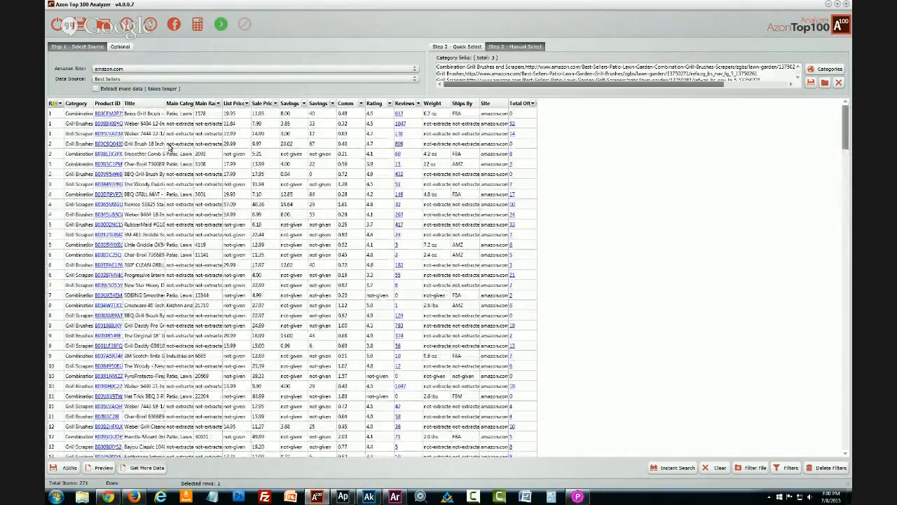
{"action": "mouse_move", "coordinate": [188, 138]}
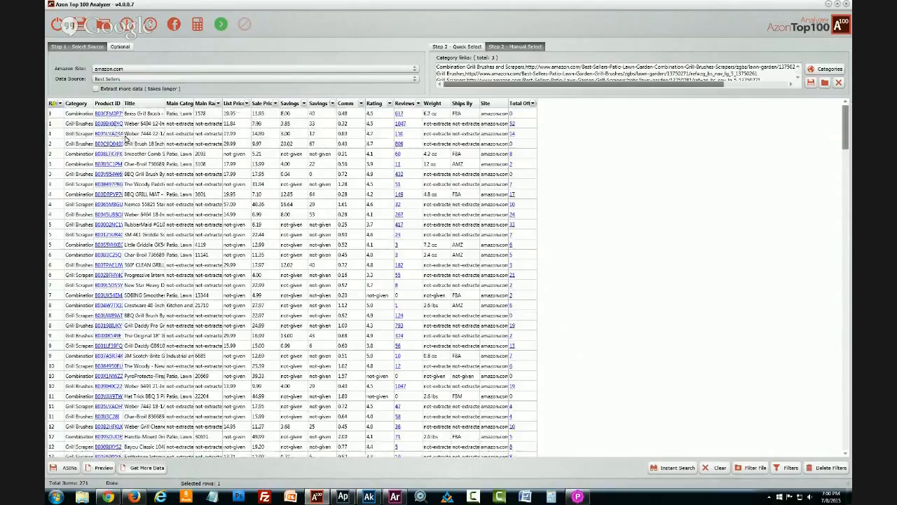
{"action": "mouse_move", "coordinate": [107, 135]}
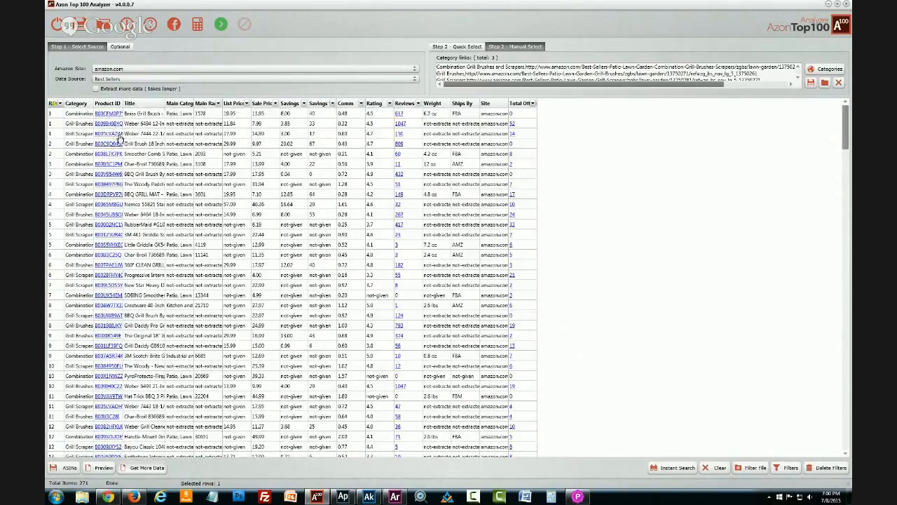
{"action": "mouse_move", "coordinate": [204, 165]}
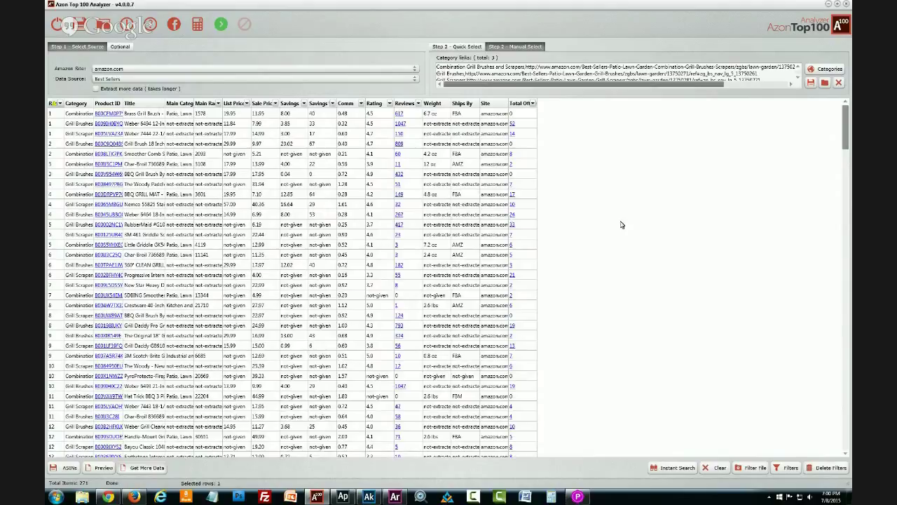
{"action": "mouse_move", "coordinate": [635, 277]}
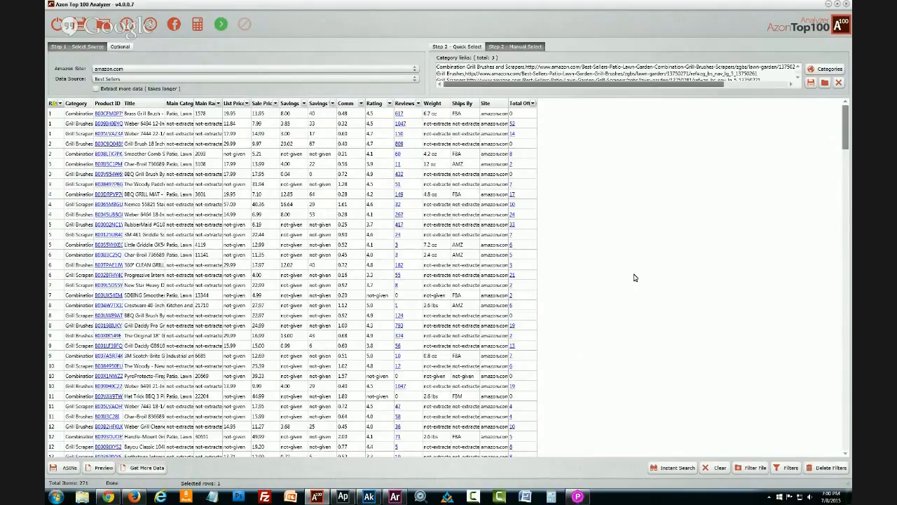
{"action": "mouse_move", "coordinate": [596, 319]}
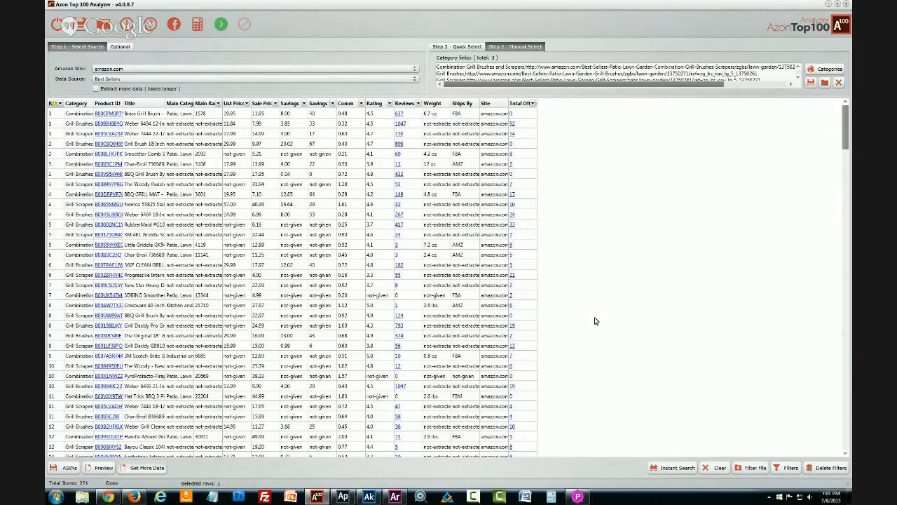
{"action": "mouse_move", "coordinate": [785, 468]}
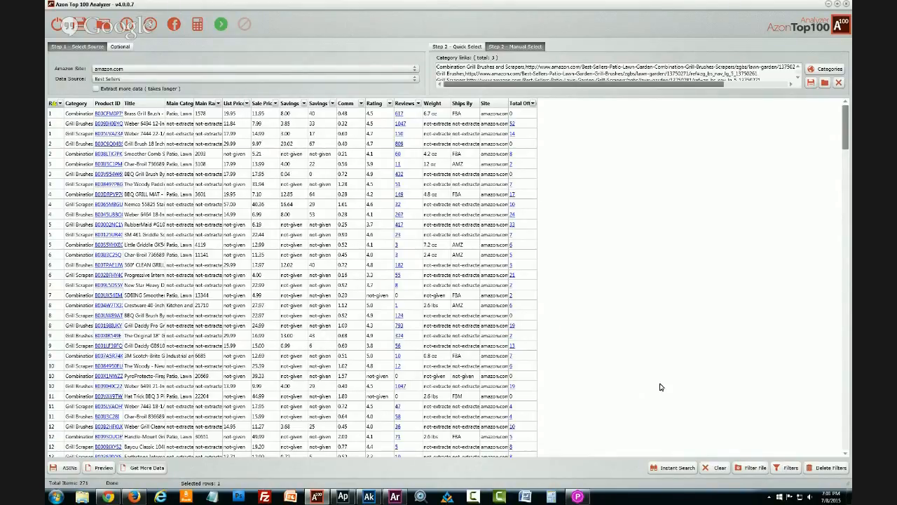
{"action": "mouse_move", "coordinate": [529, 205]}
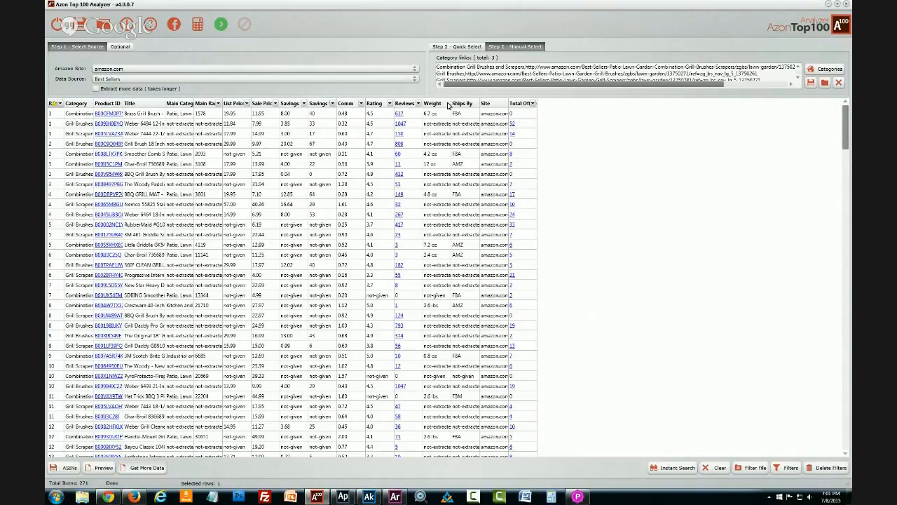
- Sort the best-seller table by rank, interleaving Combination and Grill Brushes products
{"action": "left_click", "coordinate": [443, 104]}
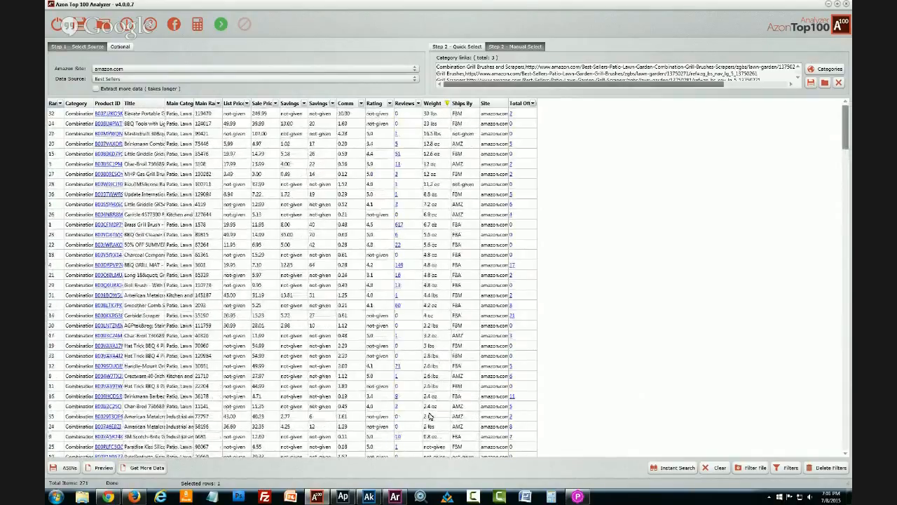
{"action": "mouse_move", "coordinate": [436, 326]}
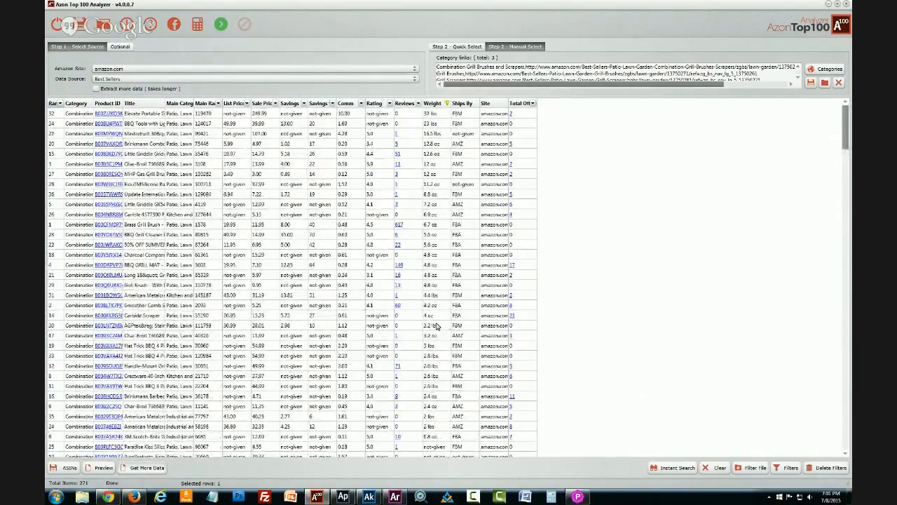
{"action": "mouse_move", "coordinate": [371, 231]}
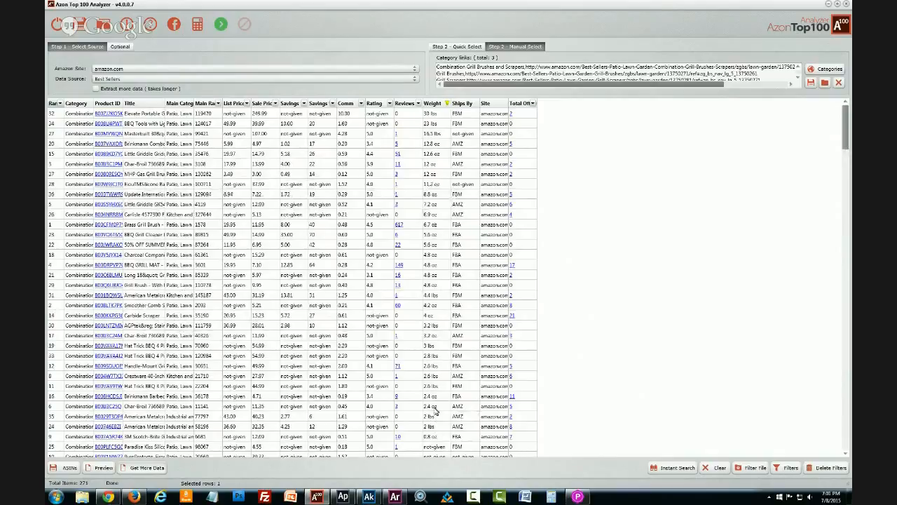
{"action": "mouse_move", "coordinate": [434, 415]}
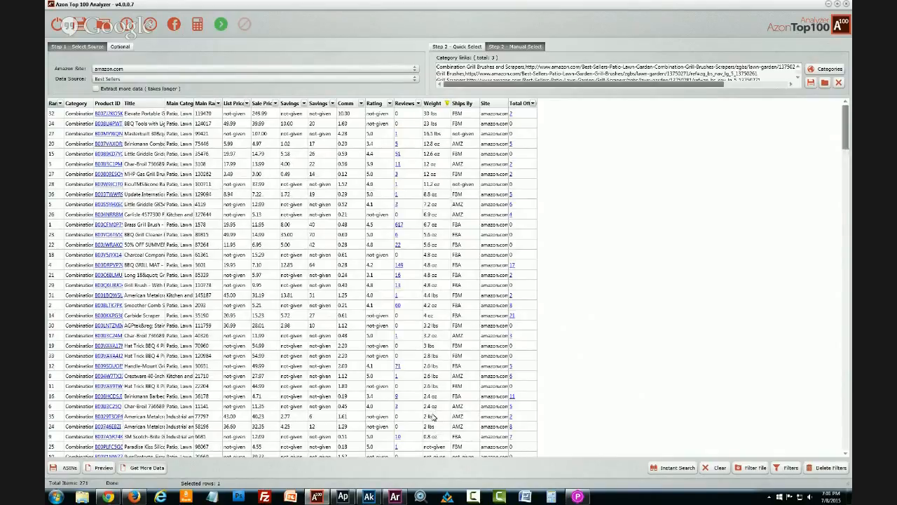
{"action": "mouse_move", "coordinate": [436, 205]}
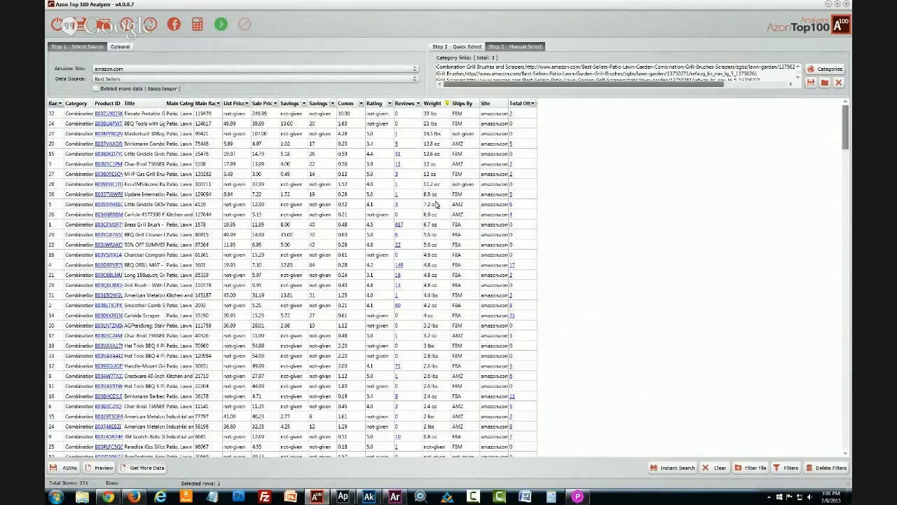
{"action": "mouse_move", "coordinate": [440, 162]}
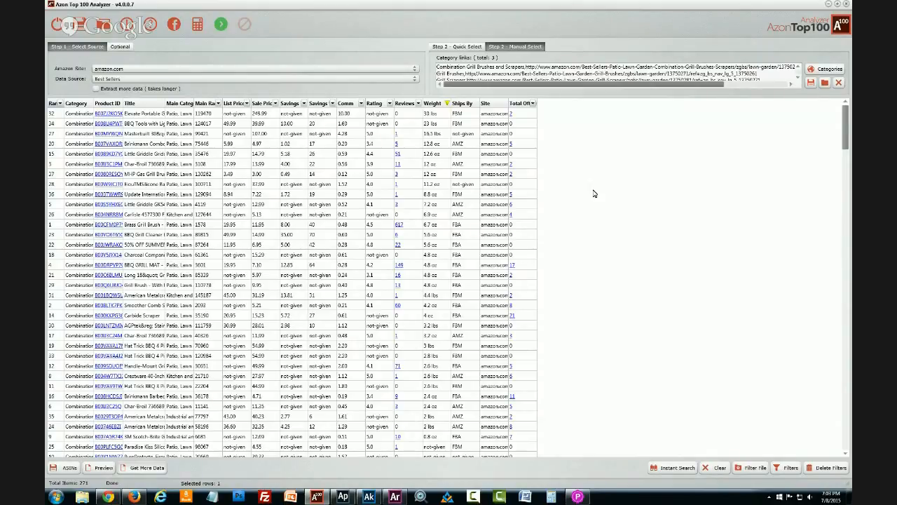
{"action": "mouse_move", "coordinate": [592, 225]}
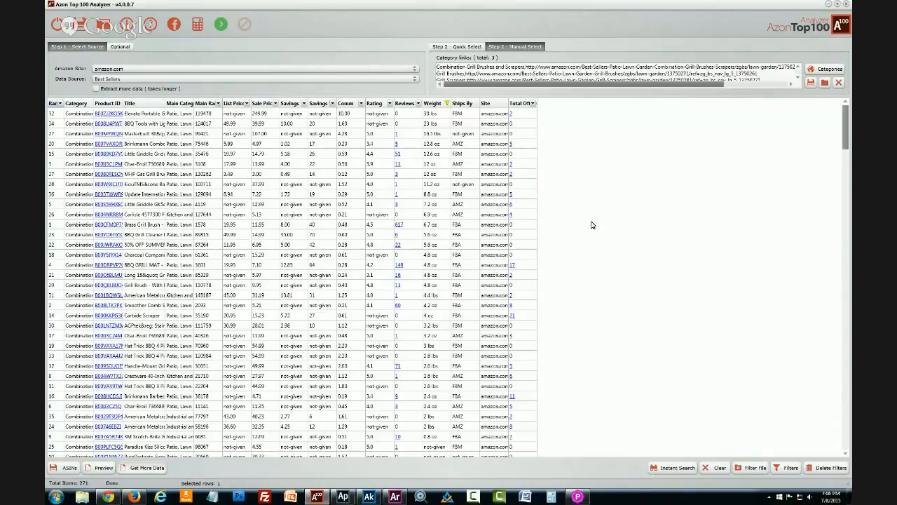